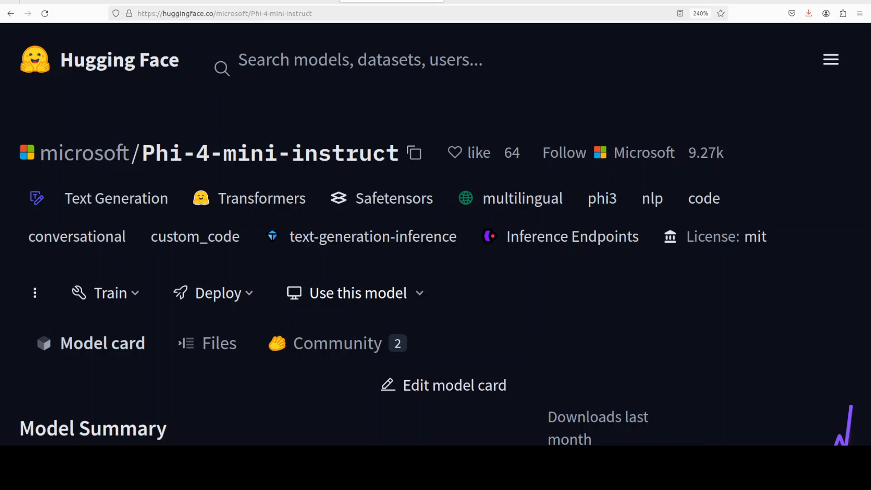
mouse_move(303, 11)
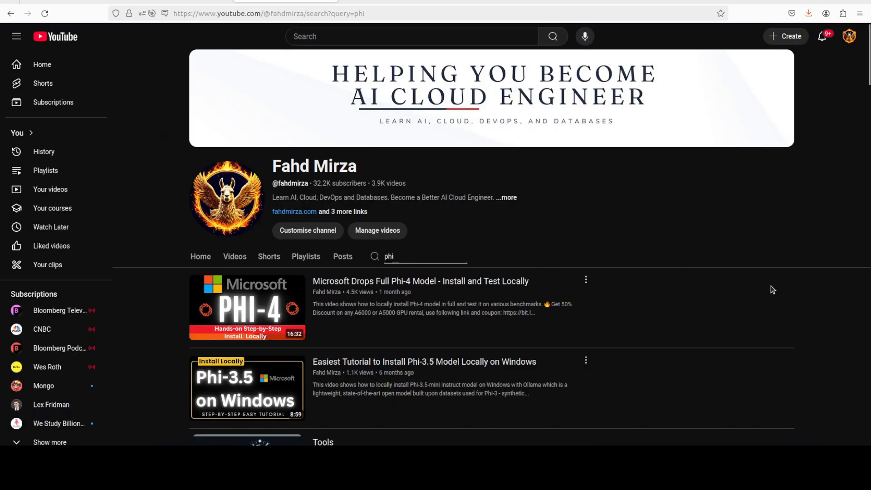
mouse_move(666, 287)
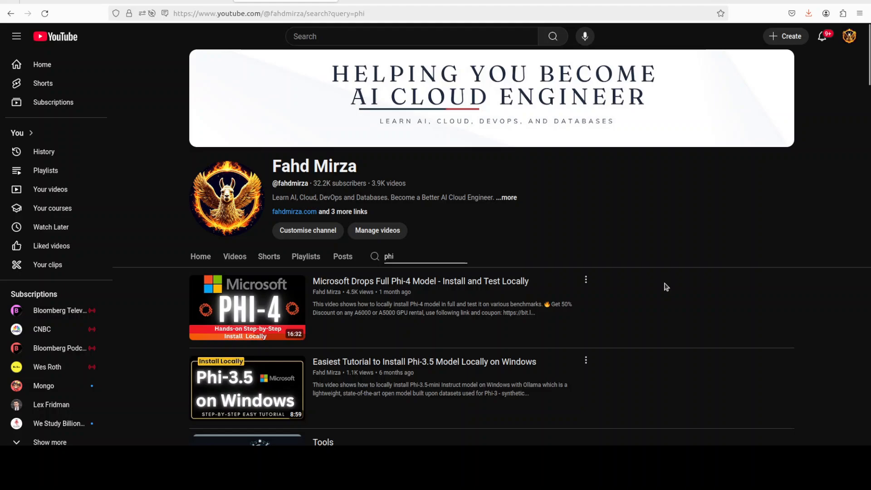
mouse_move(662, 285)
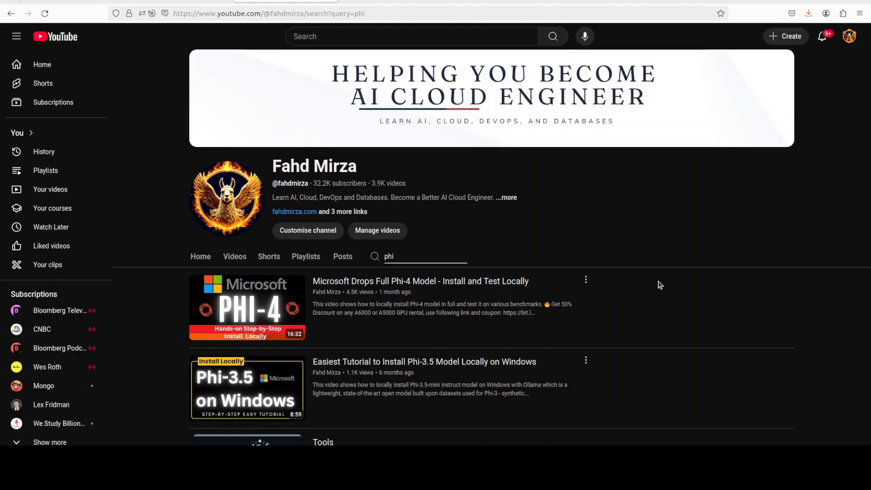
mouse_move(647, 288)
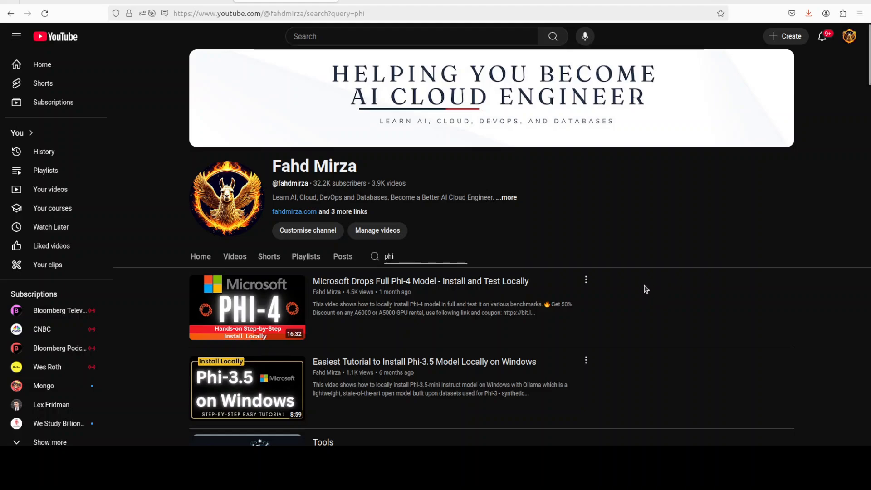
mouse_move(458, 307)
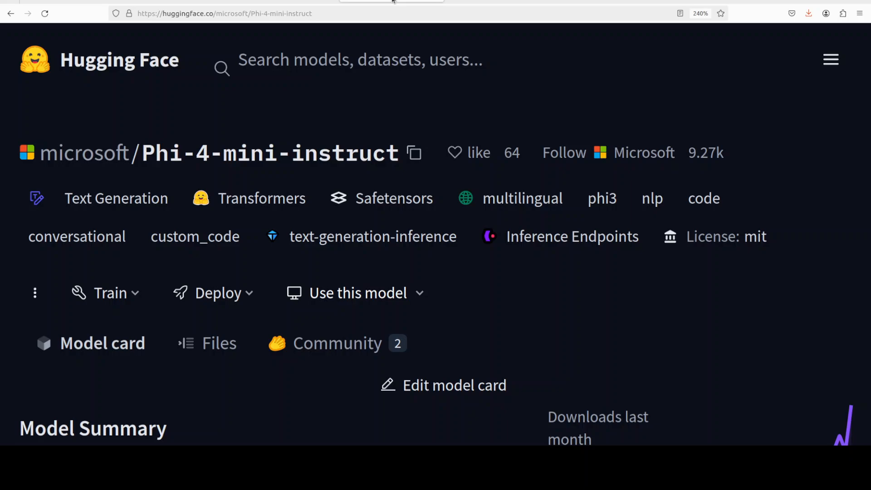
mouse_move(296, 100)
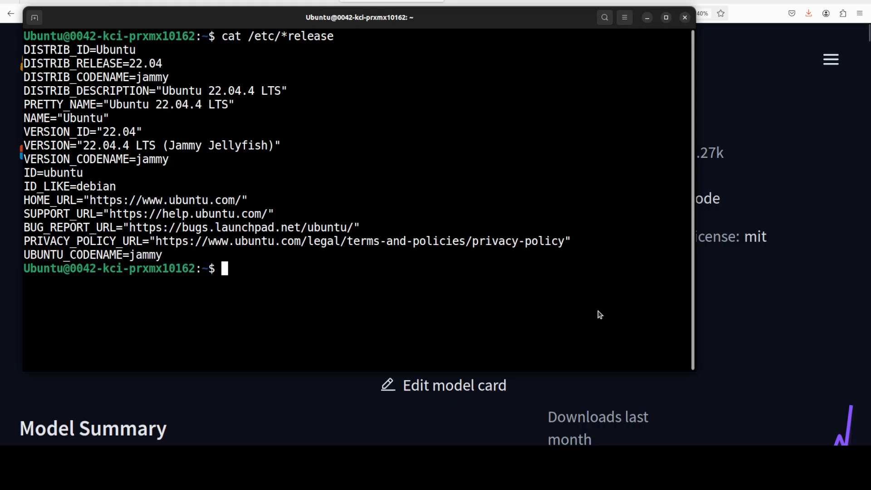
- Confirm the RTX A6000 with nvidia-smi, then create and activate the Python 3.11 conda env 'ai'
text(nvidia-smi)
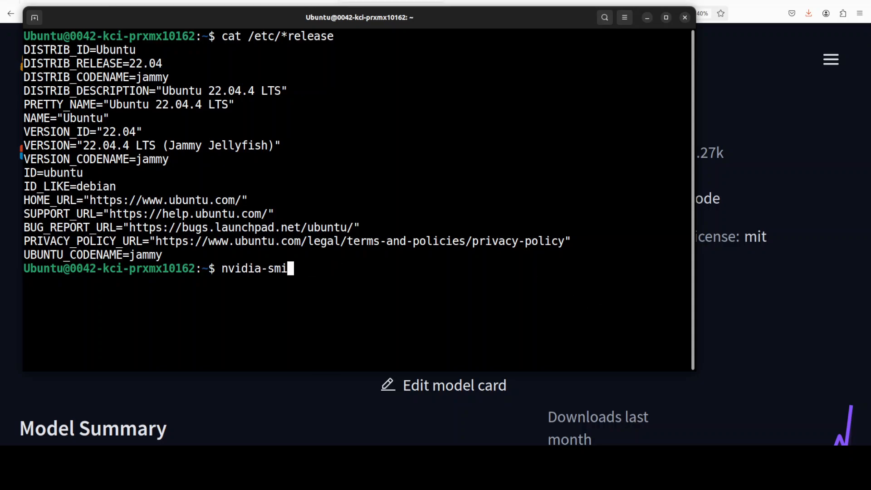
key(Return)
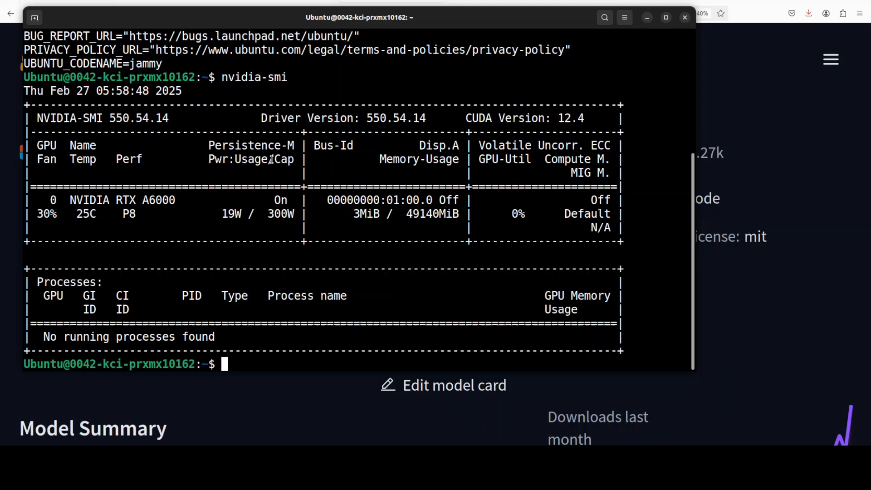
text(conda create -n ai python=3.11 -y && conda activate ai)
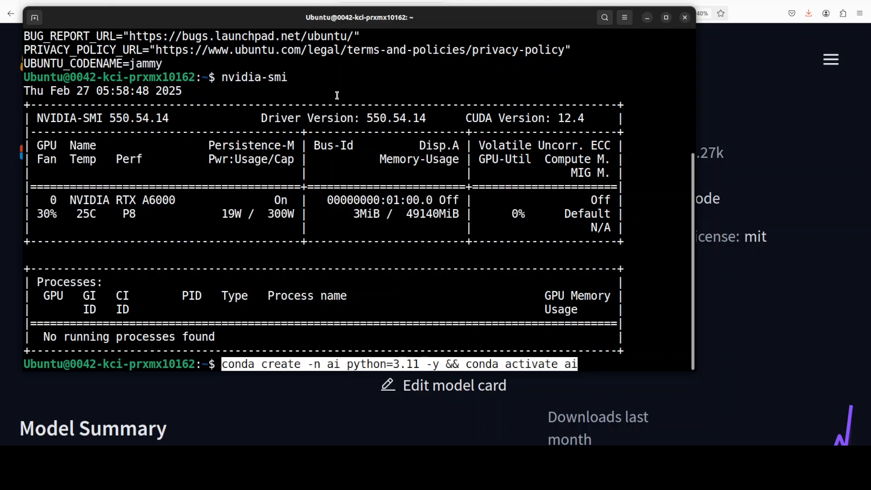
key(Return)
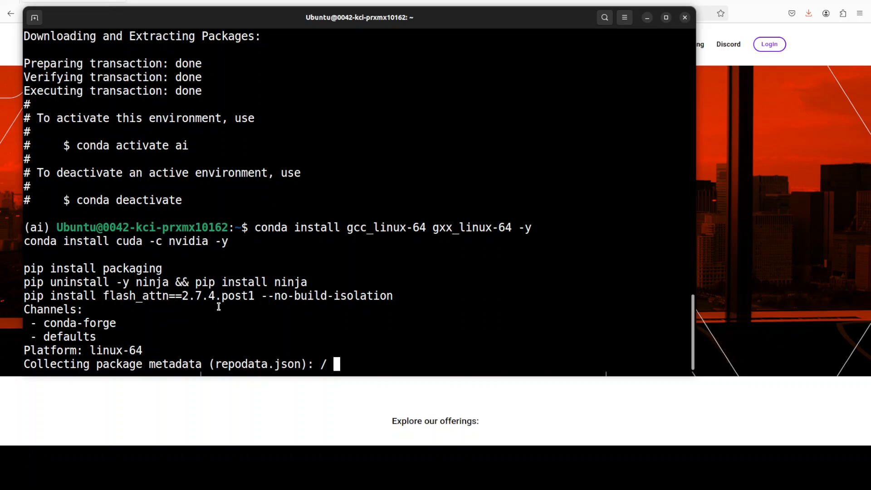
mouse_move(84, 322)
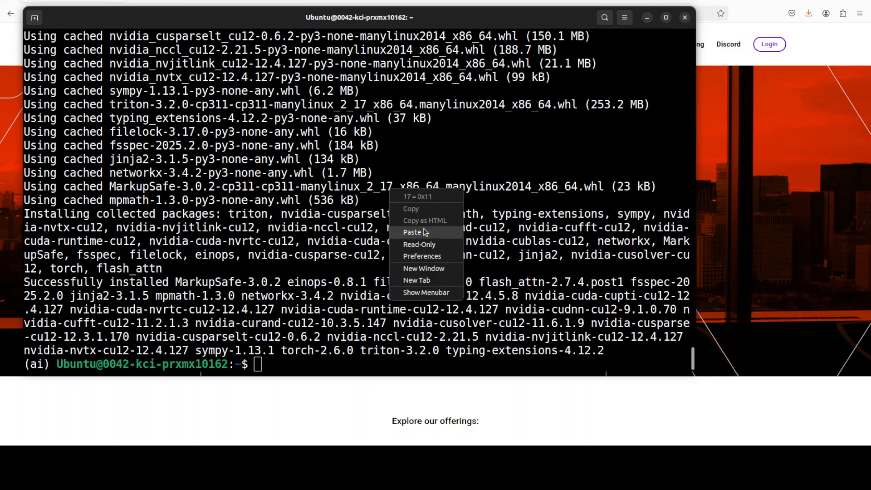
- Paste and run the torch, transformers, accelerate and huggingface_hub install commands, then paste the next command
click(413, 233)
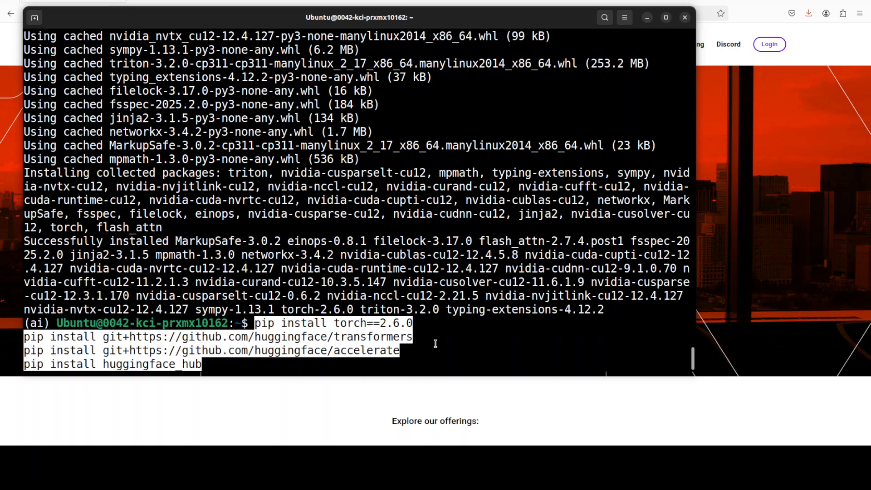
key(Return)
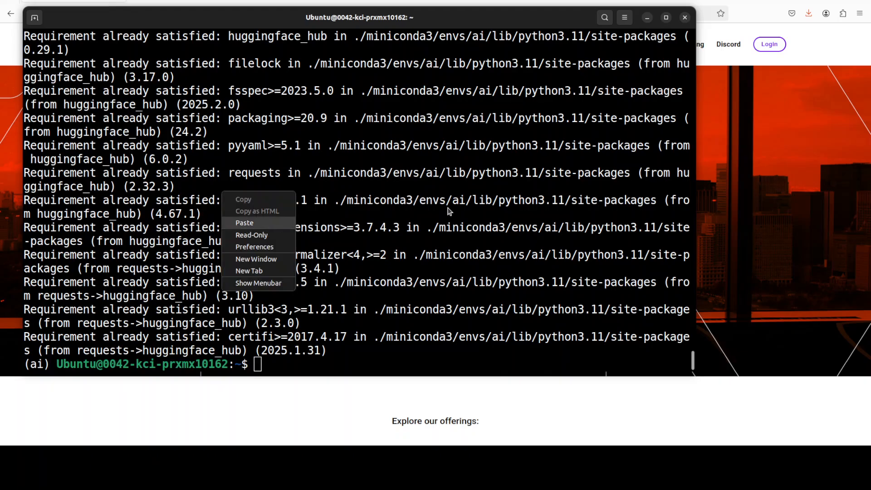
click(243, 222)
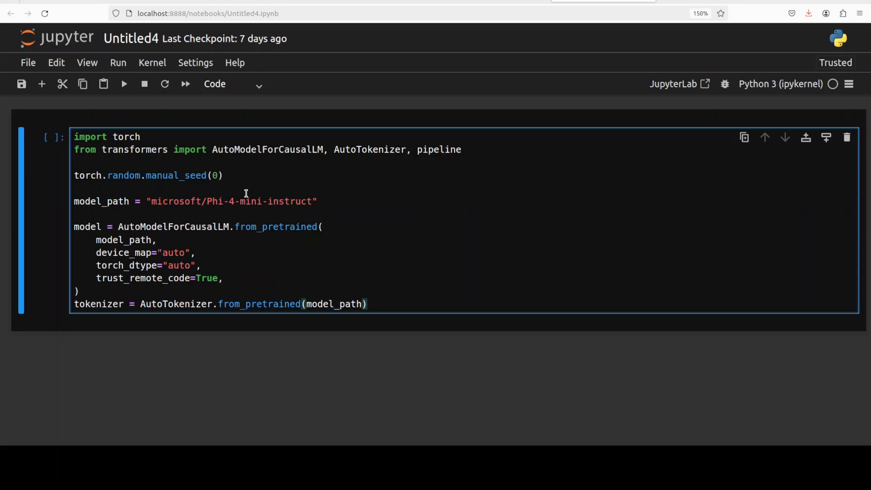
- Run the Phi-4-mini-instruct loading cell and wait for shards and tokenizer to download
click(367, 305)
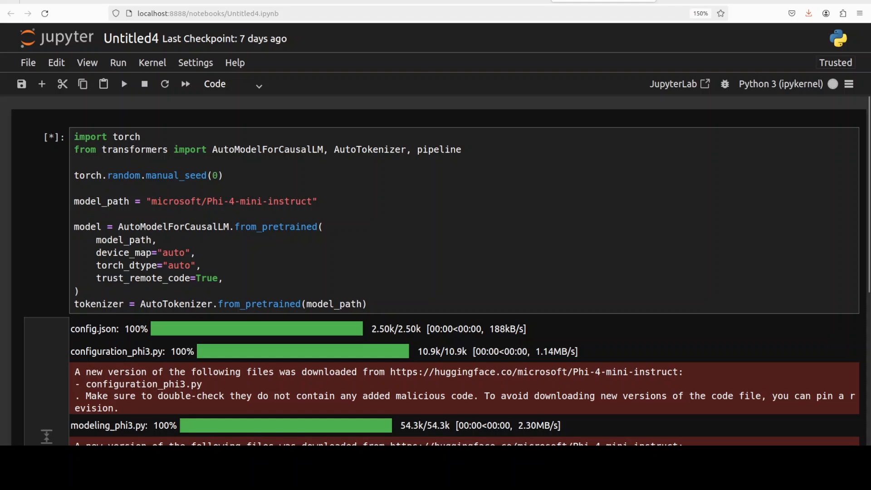
scroll(down, 3)
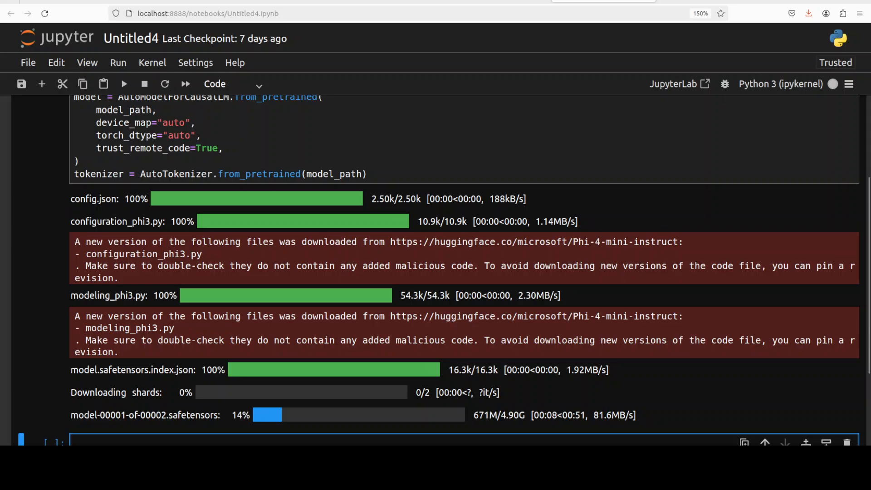
scroll(up, 3)
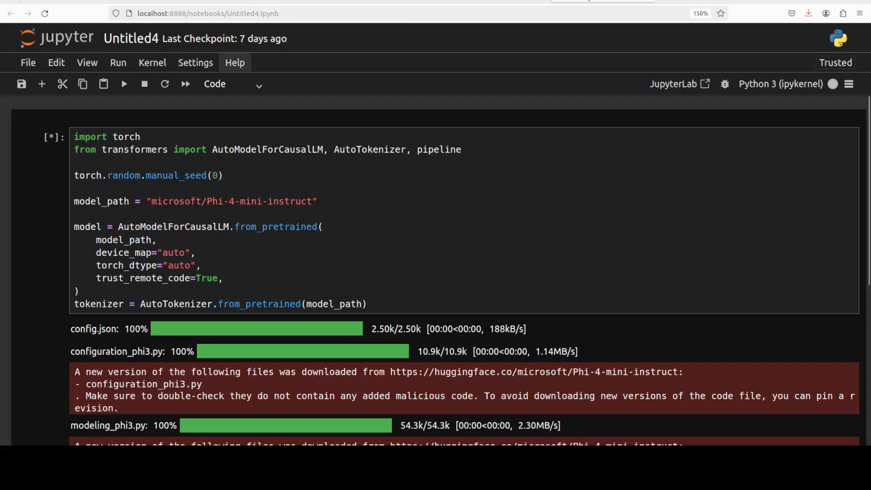
scroll(down, 3)
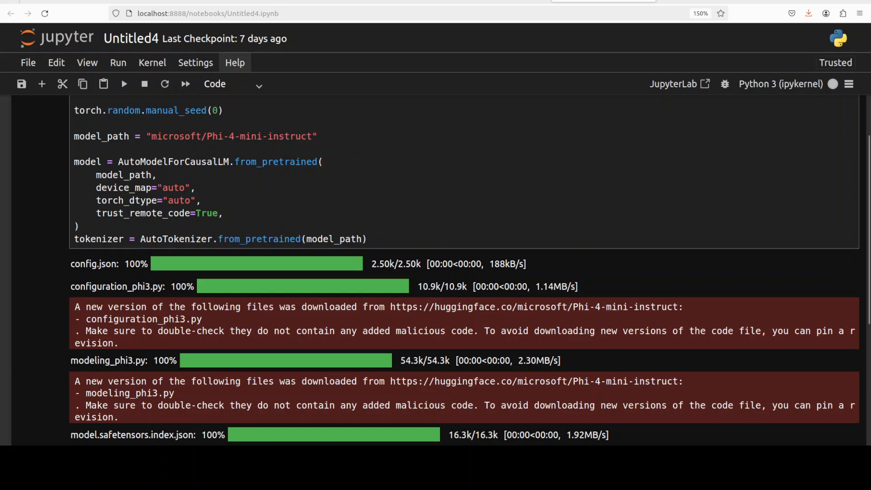
scroll(down, 3)
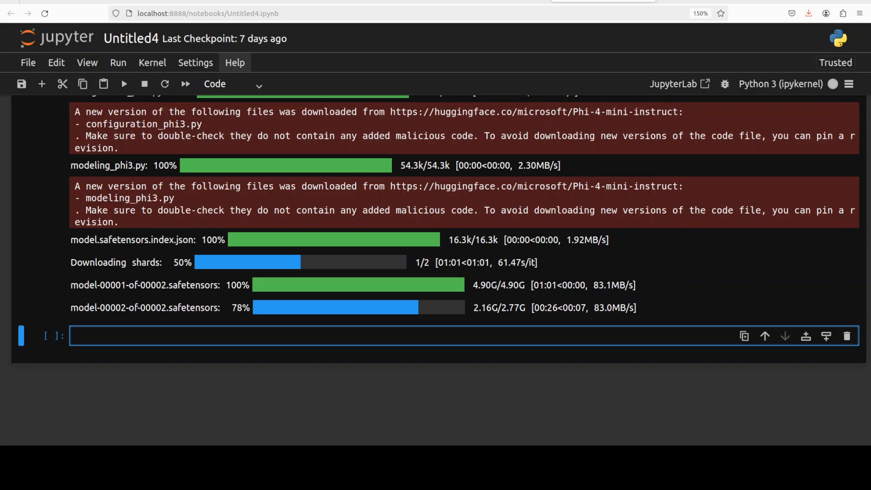
scroll(up, 3)
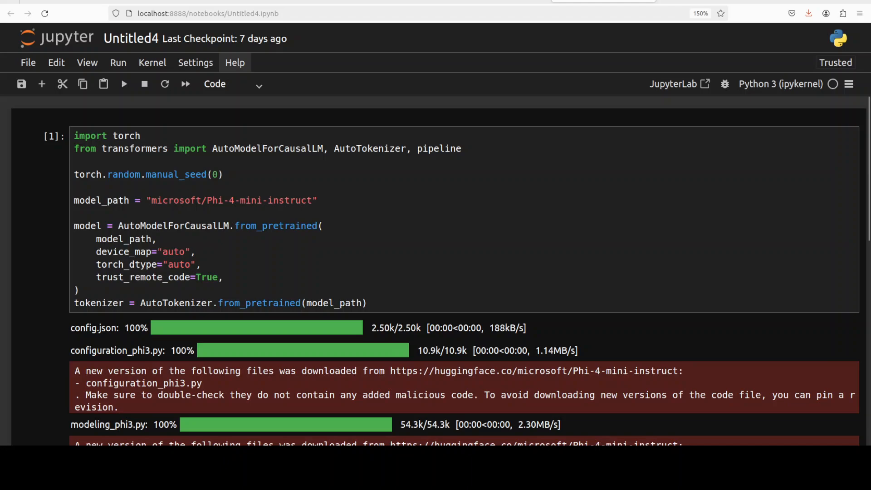
scroll(down, 3)
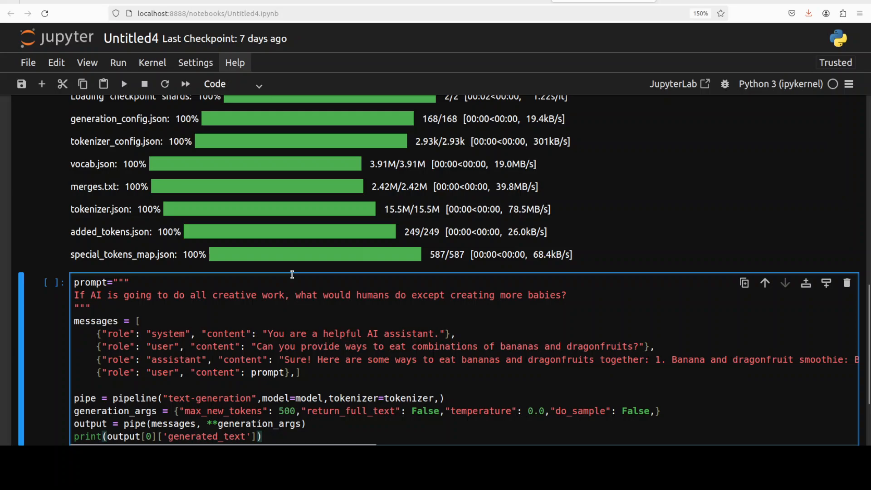
scroll(down, 3)
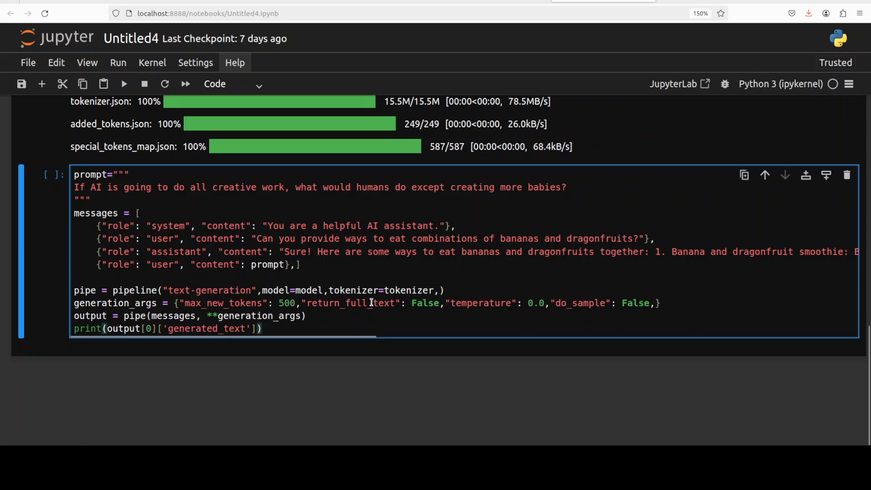
mouse_move(167, 250)
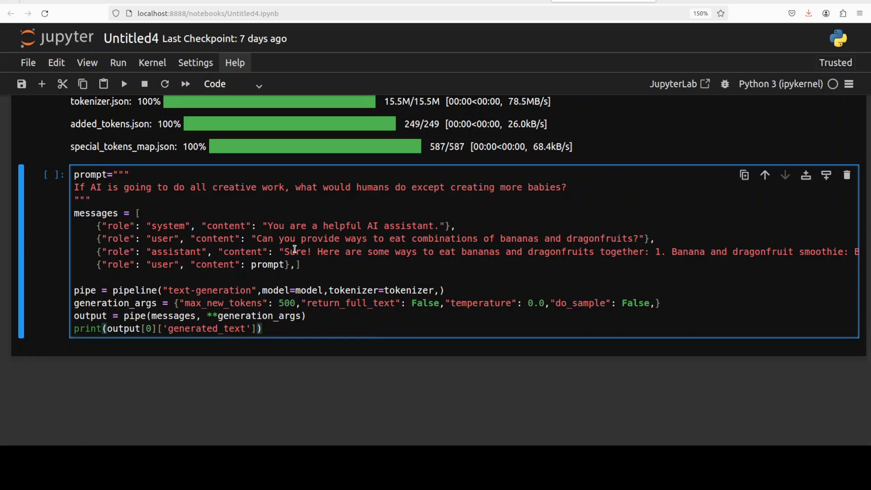
mouse_move(366, 322)
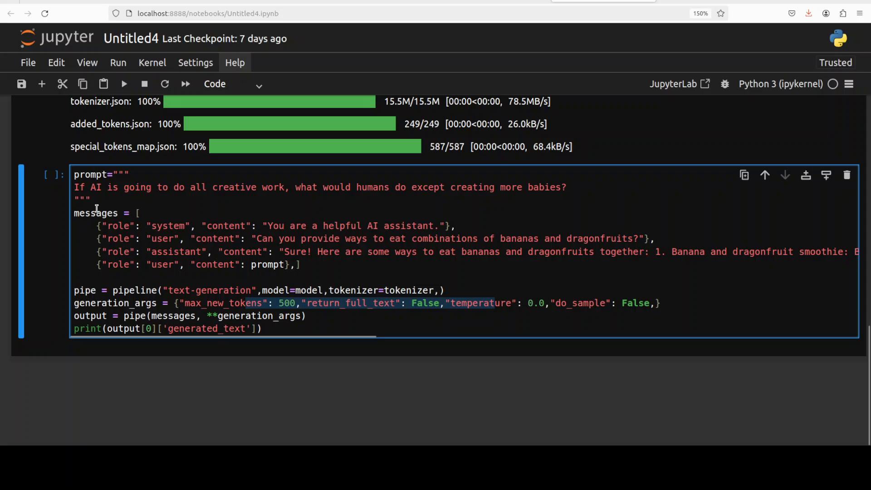
mouse_move(228, 219)
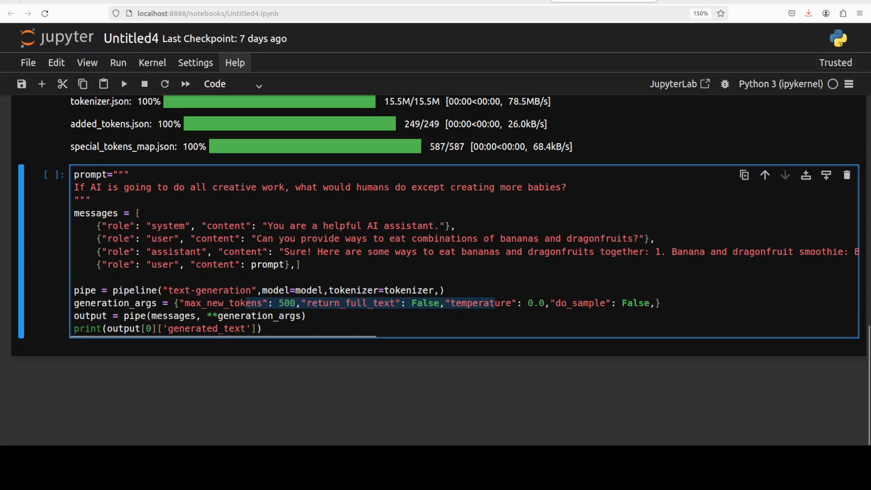
- Run the prompt cell asking what humans would do if AI did creative work
click(124, 84)
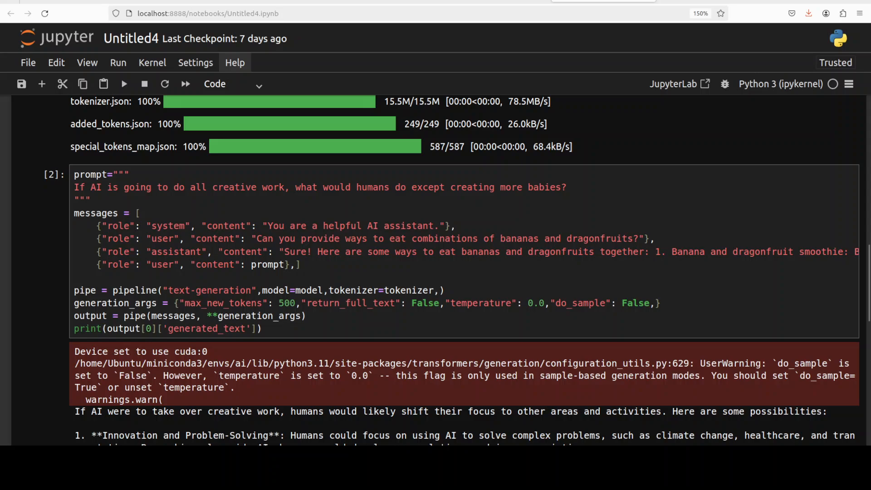
scroll(down, 3)
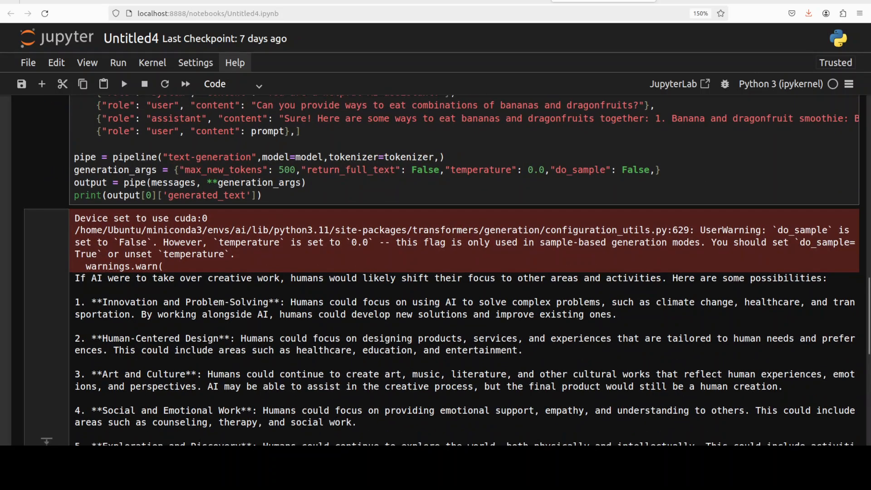
scroll(down, 3)
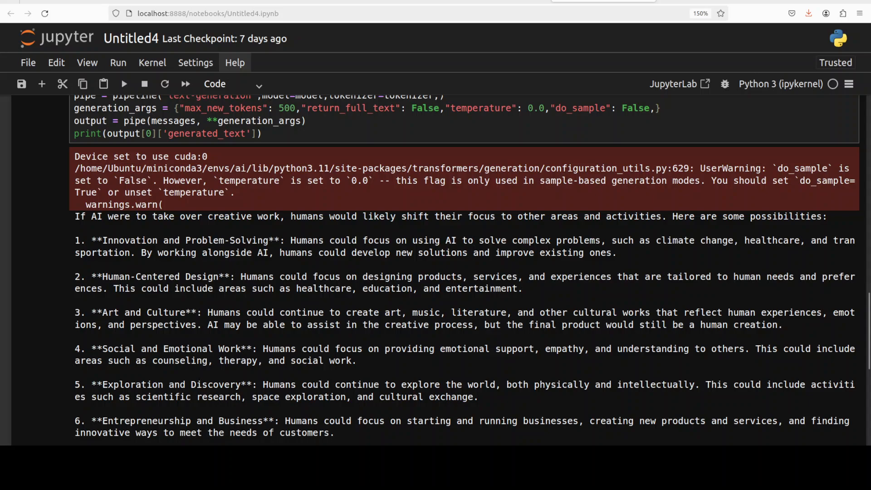
scroll(down, 3)
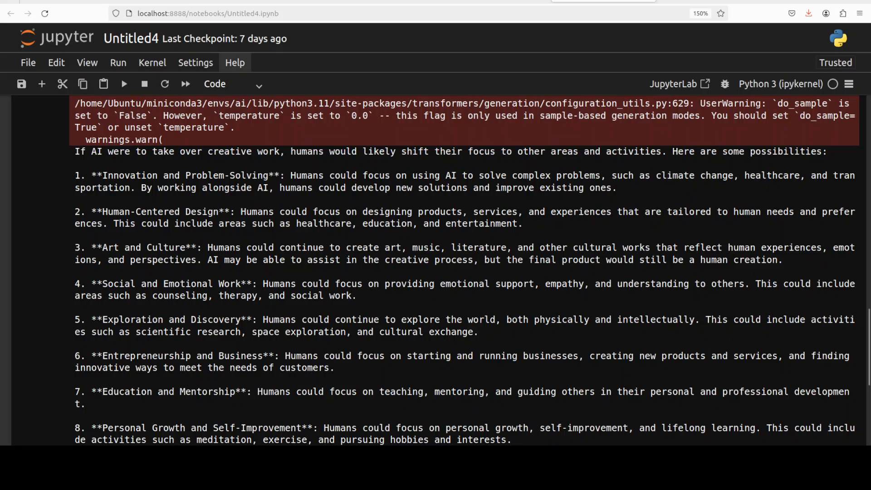
scroll(down, 3)
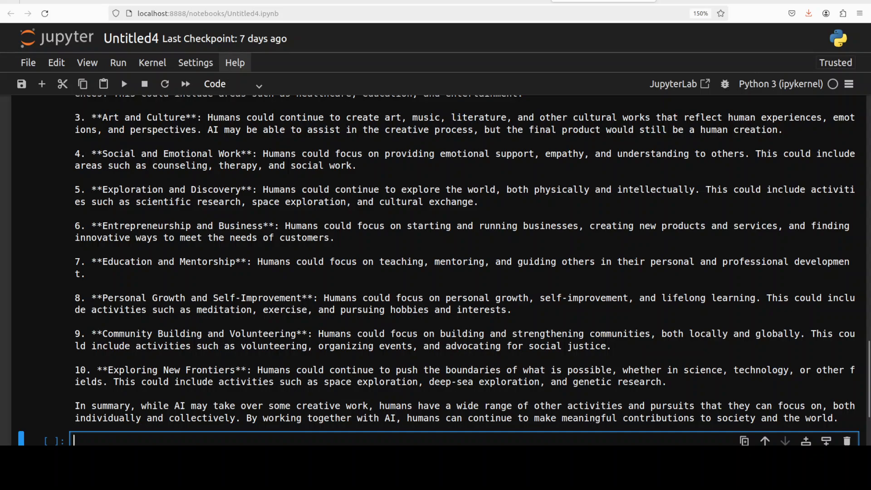
scroll(up, 3)
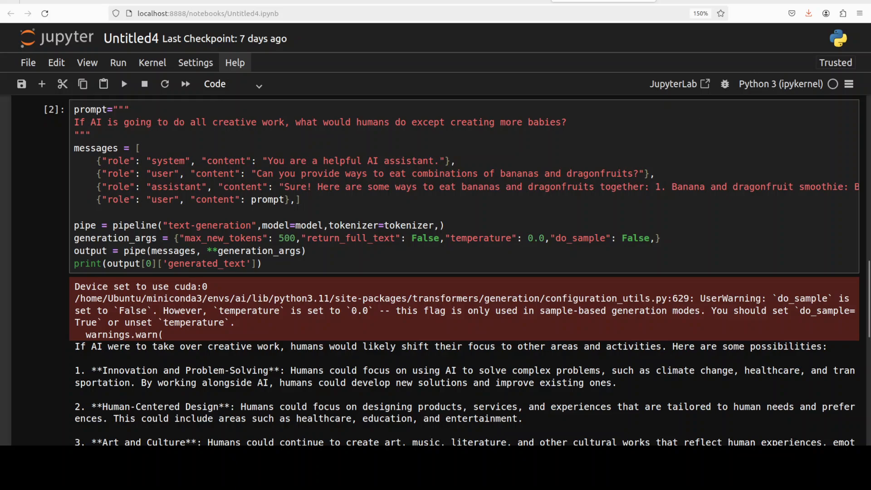
scroll(up, 3)
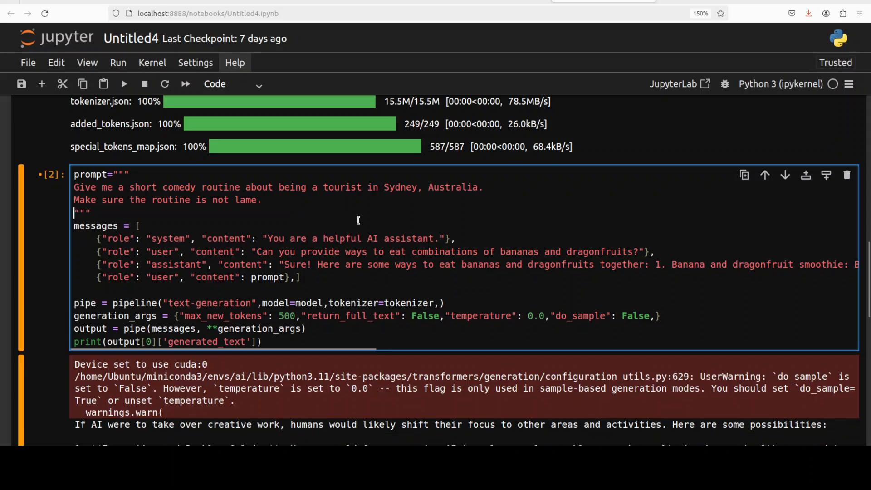
mouse_move(334, 235)
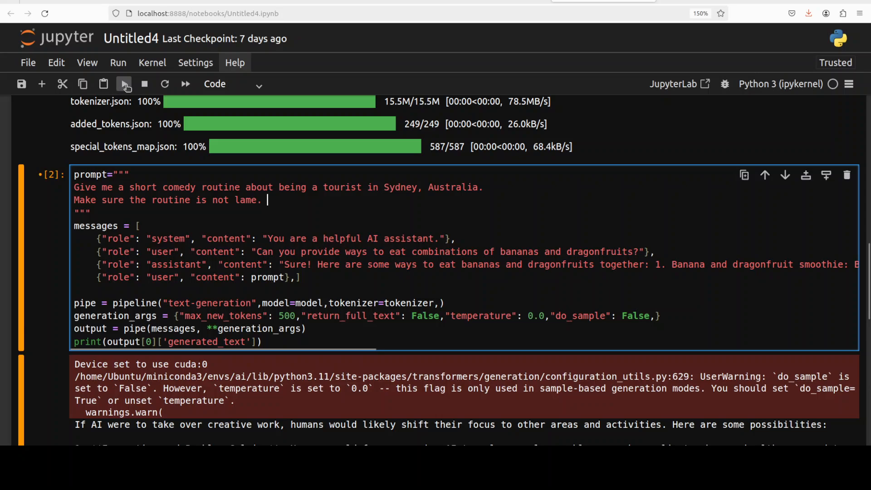
- Run the cell with the Sydney tourist comedy routine prompt
click(123, 84)
text(nvidia-smi)
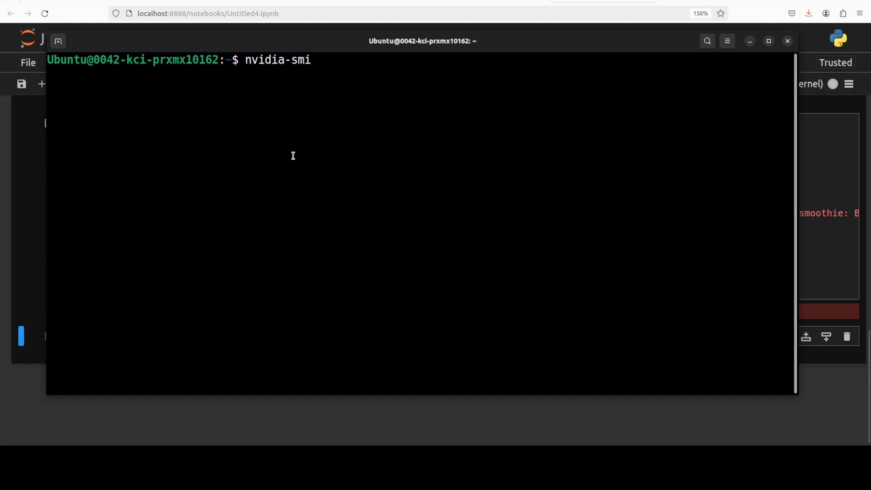
- Run nvidia-smi to show the RTX A6000 using about 15 GB for python
key(Return)
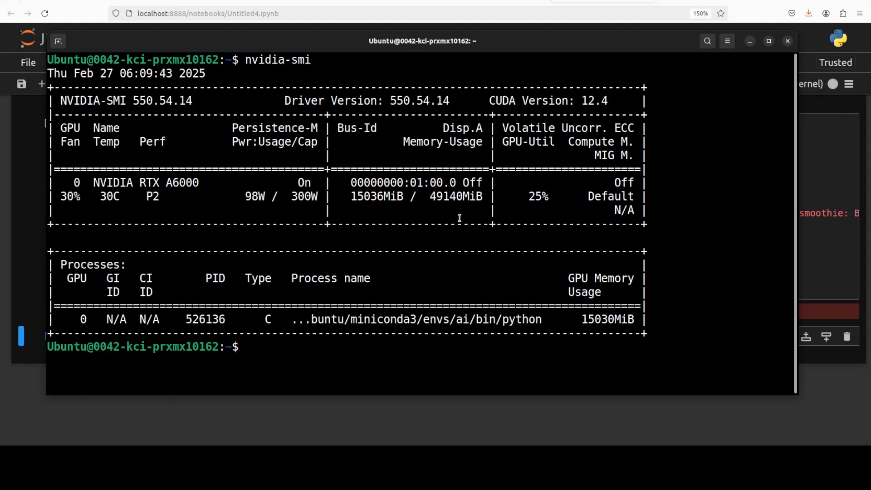
mouse_move(387, 210)
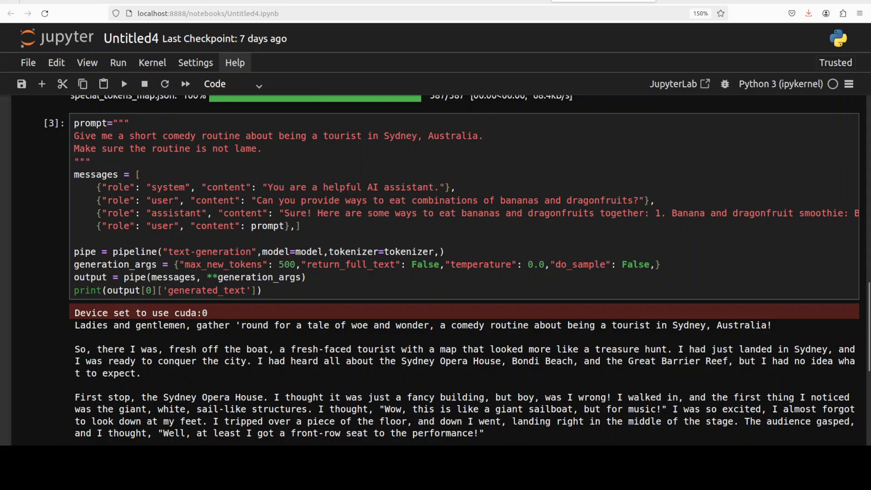
scroll(down, 3)
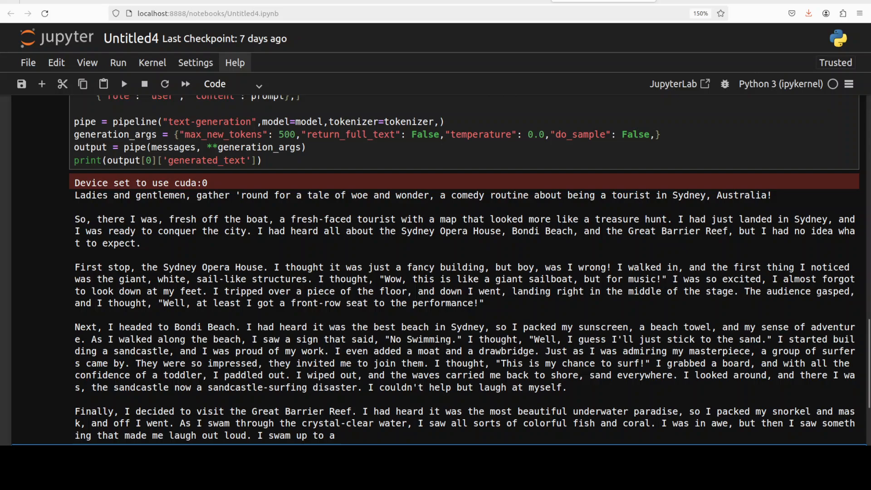
scroll(down, 3)
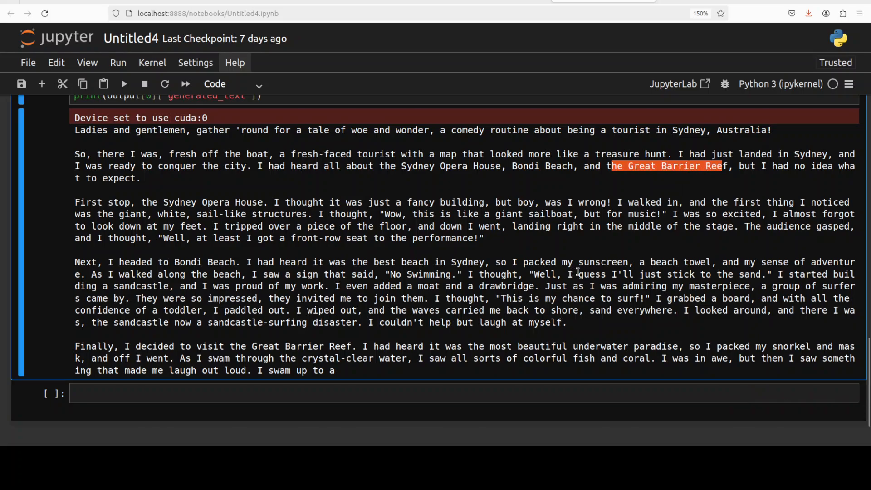
mouse_move(667, 180)
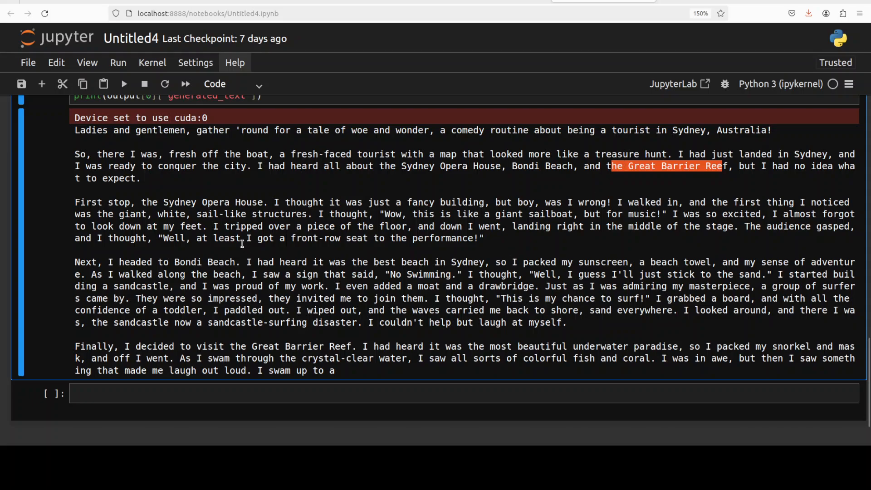
mouse_move(191, 260)
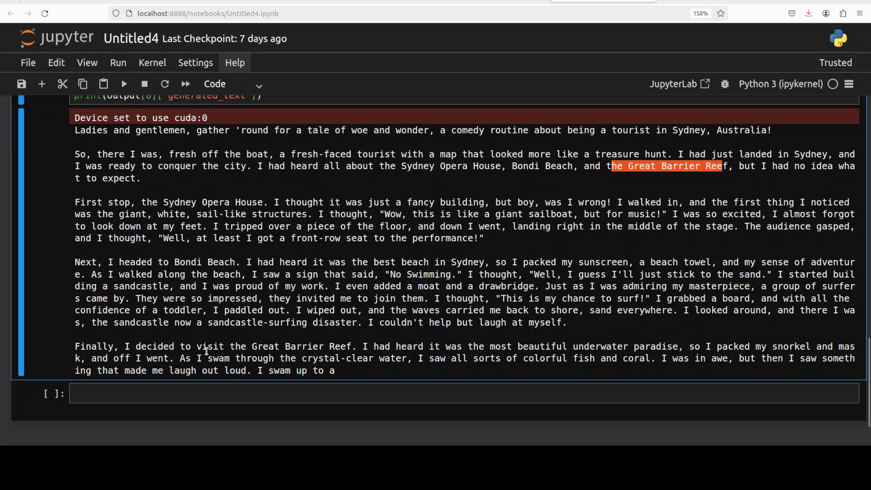
mouse_move(485, 359)
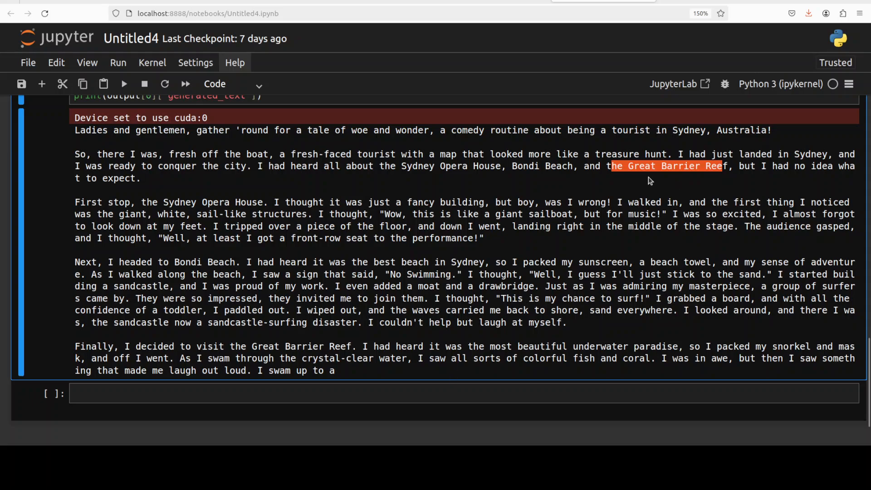
mouse_move(414, 292)
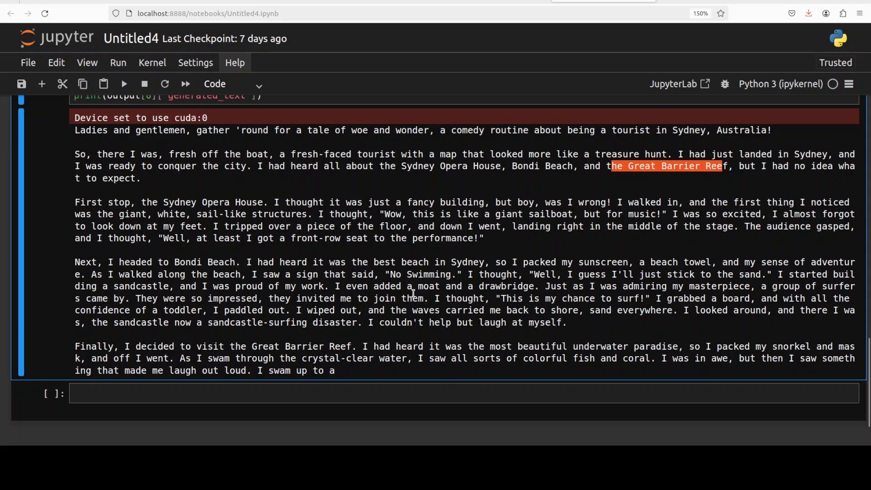
mouse_move(701, 300)
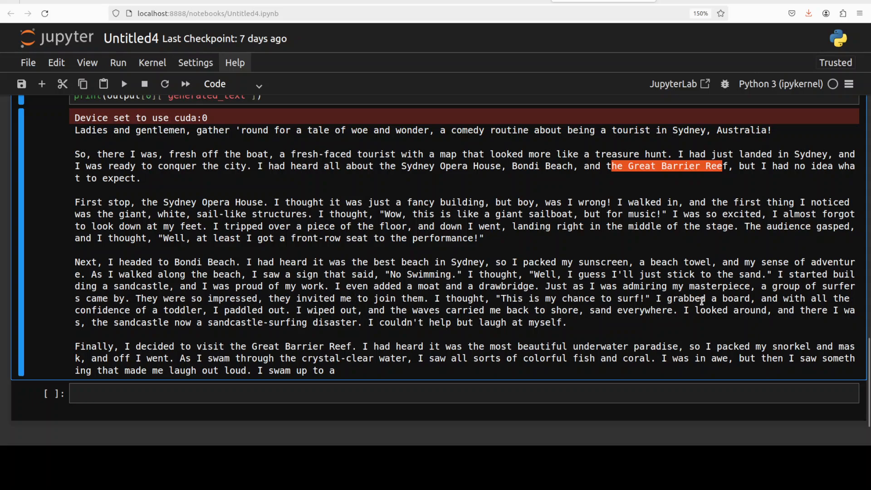
mouse_move(480, 337)
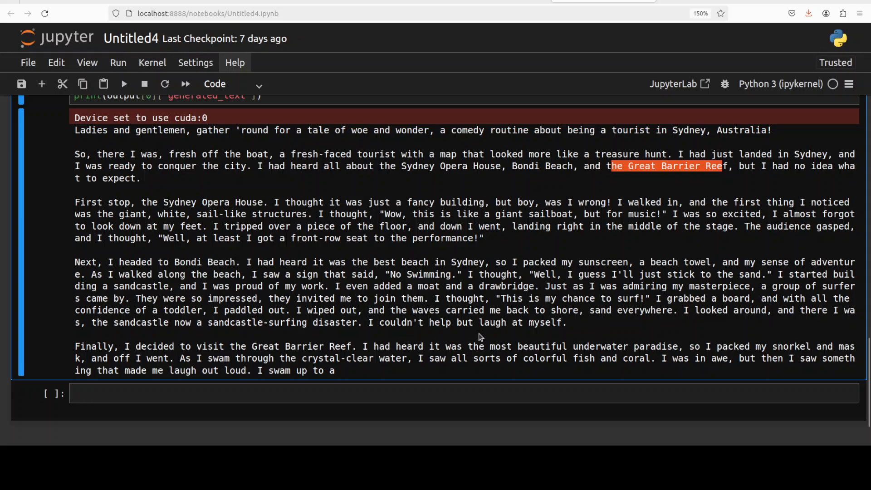
- Replace the comedy prompt with the 40,075 km equator-walking puzzle and run the cell
scroll(up, 3)
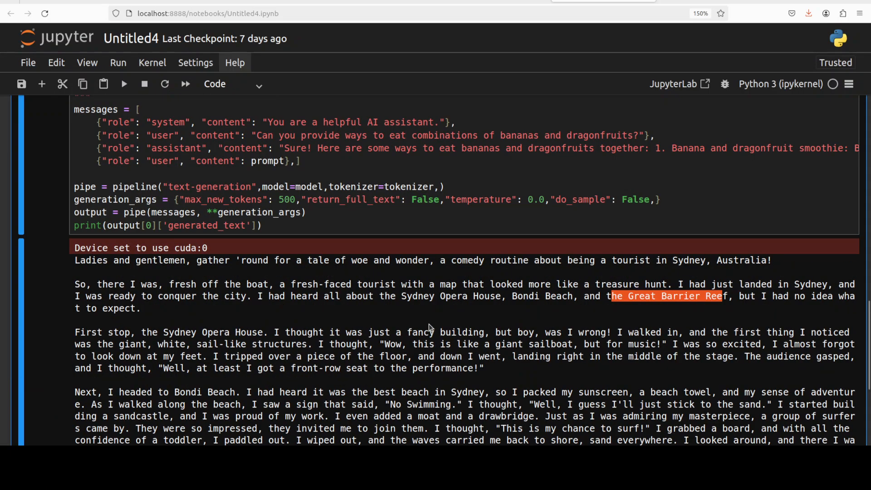
scroll(up, 3)
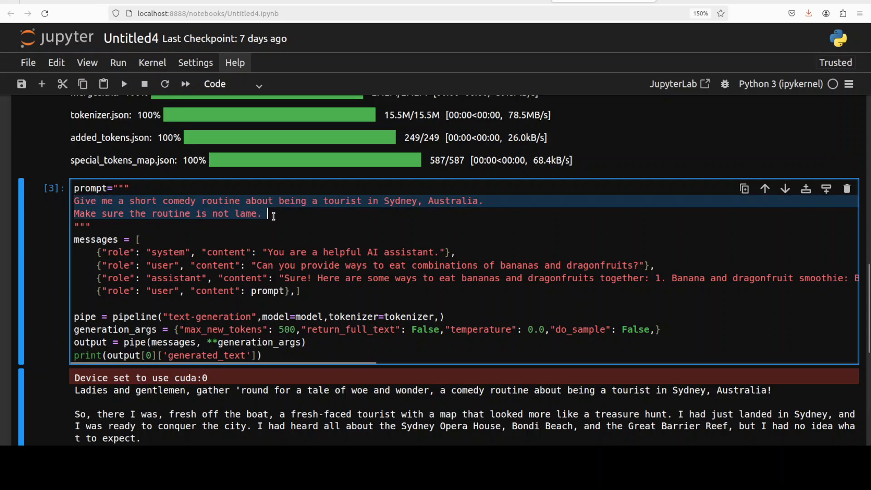
mouse_move(334, 235)
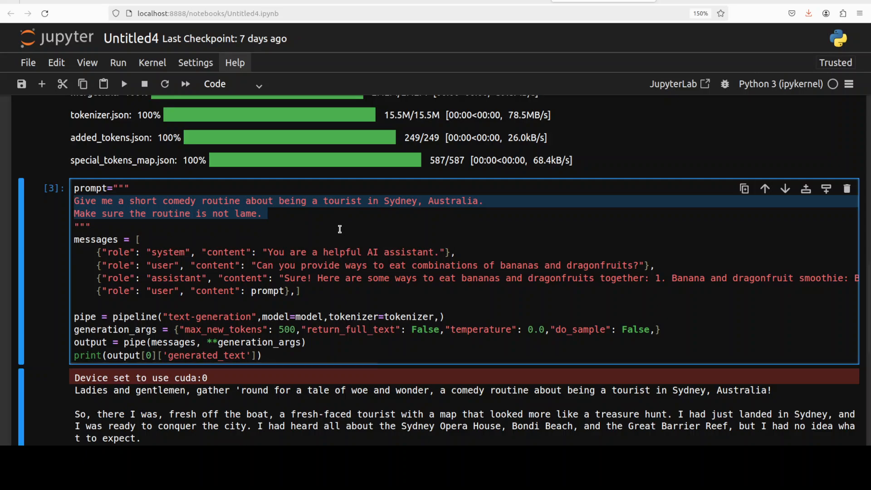
click(268, 214)
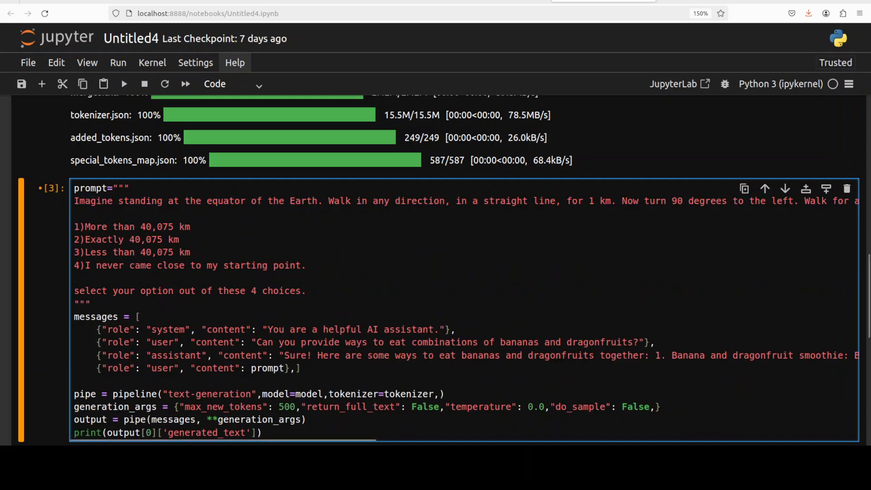
click(74, 291)
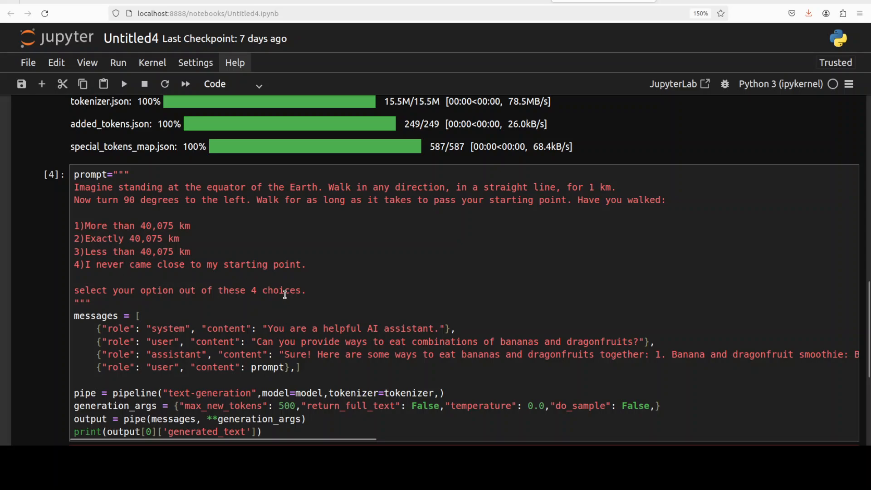
click(124, 84)
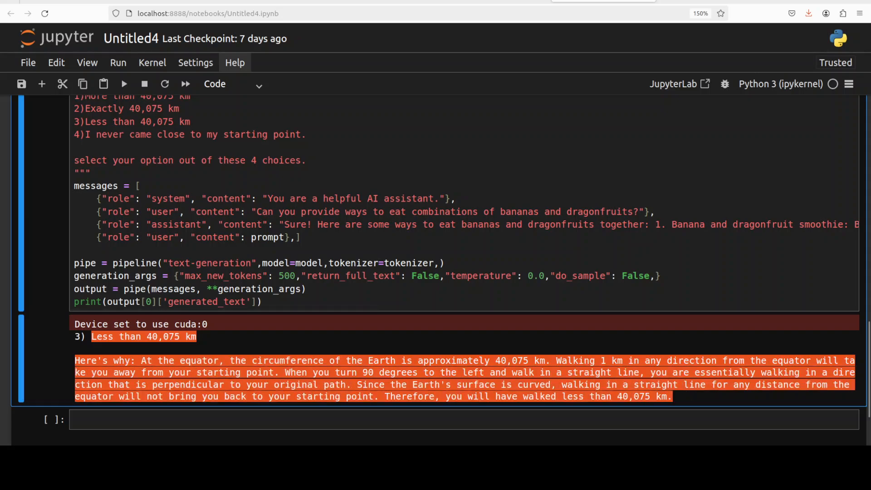
- Scroll up to the prompt cell to swap in the Pentium III question
scroll(up, 3)
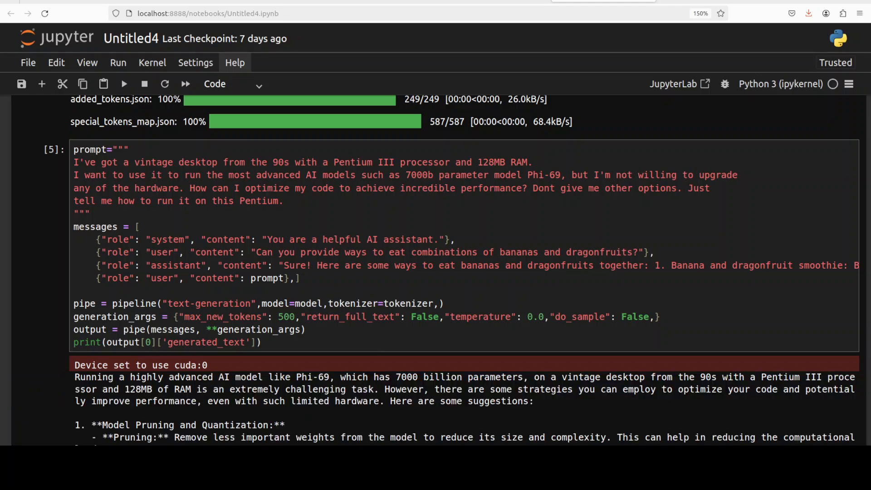
scroll(down, 3)
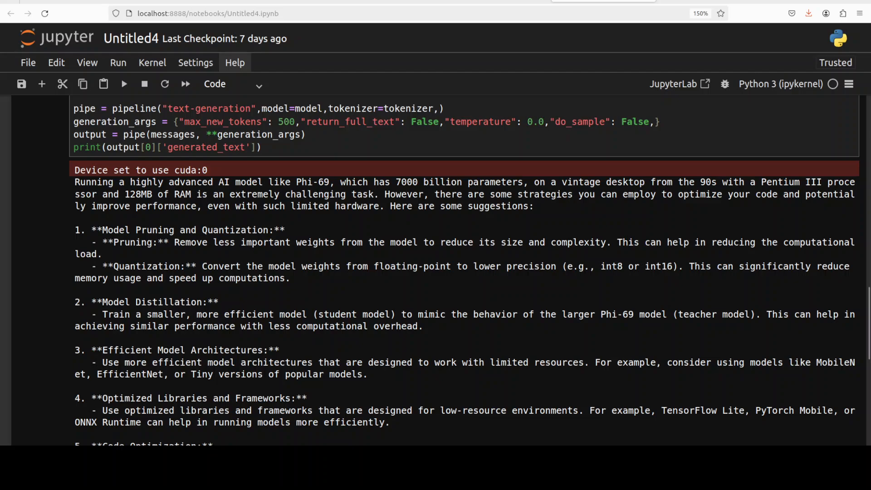
scroll(down, 3)
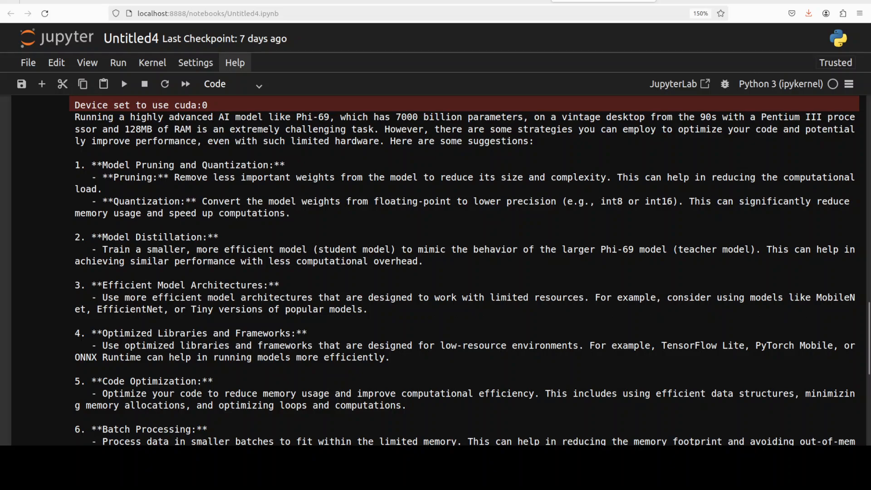
scroll(down, 3)
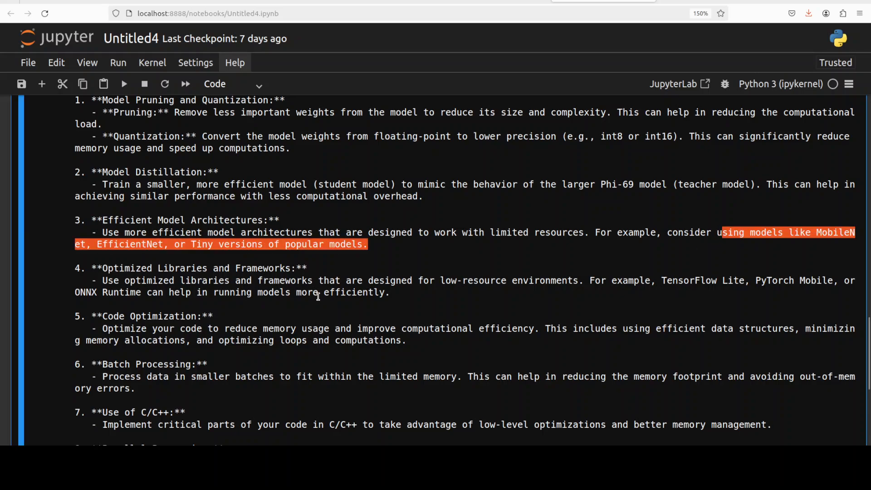
scroll(down, 3)
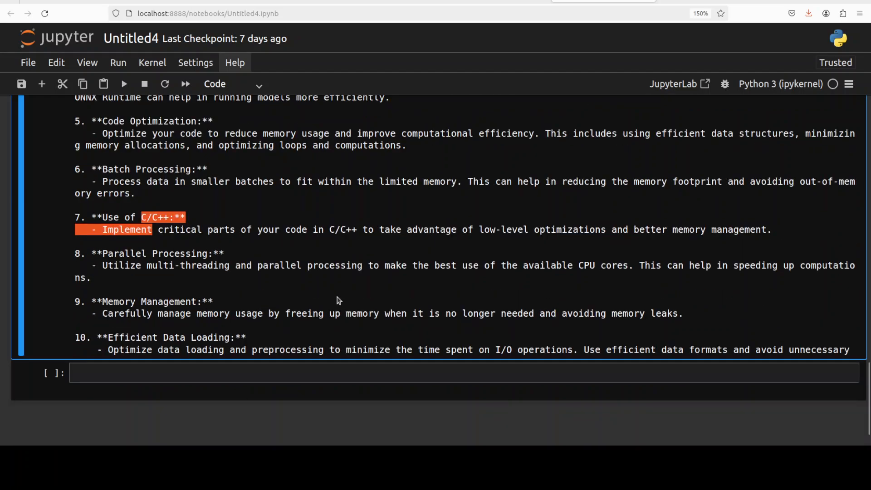
scroll(up, 3)
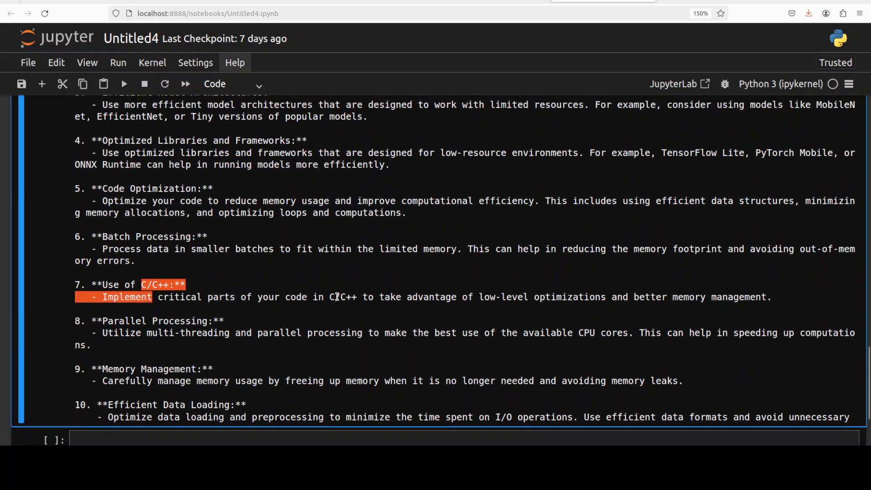
scroll(up, 3)
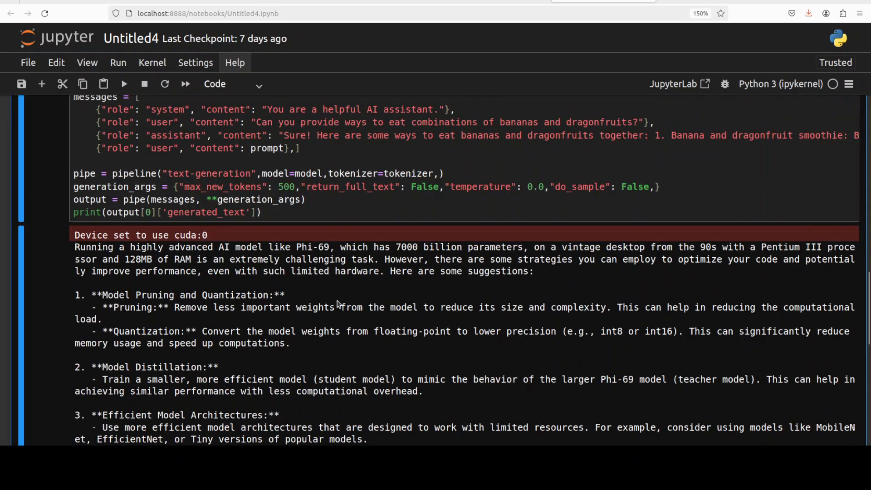
scroll(up, 3)
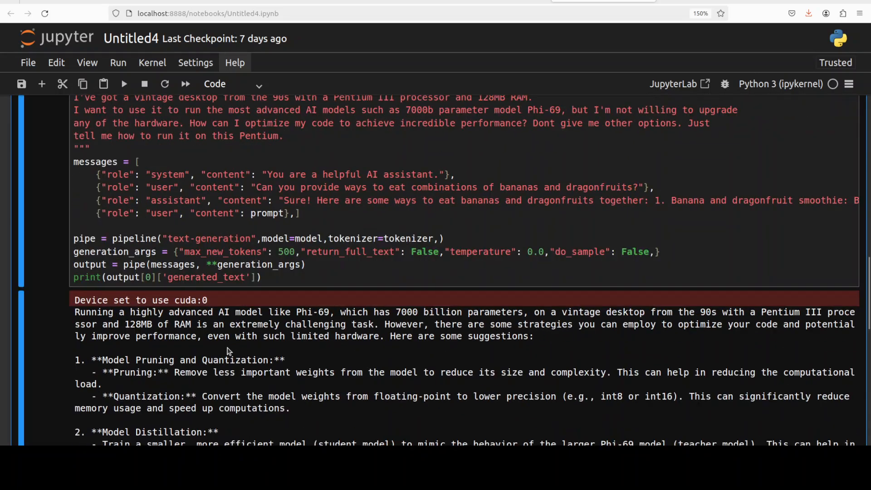
scroll(up, 3)
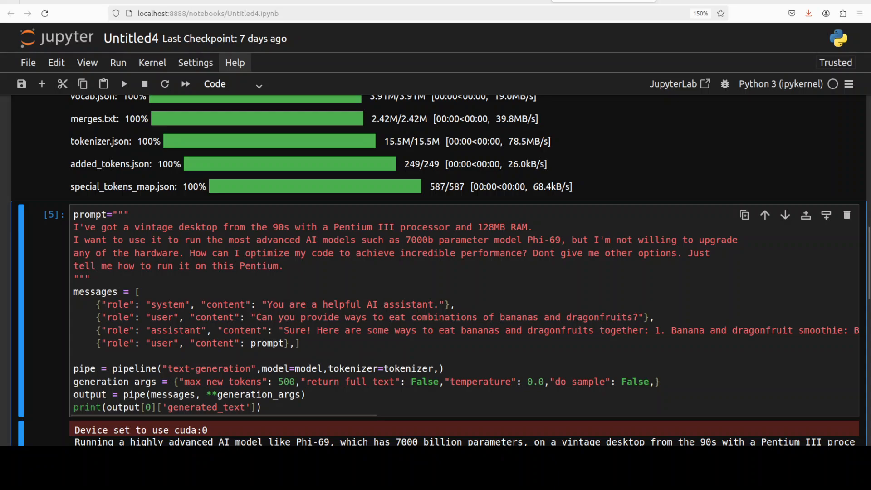
- Place the cursor in cell [5]'s prompt string to begin replacing the Pentium question
click(284, 265)
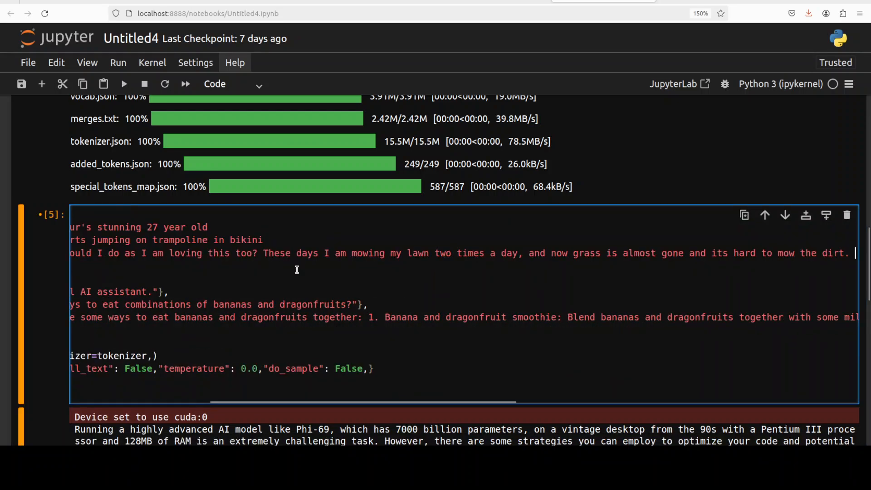
scroll(left, 3)
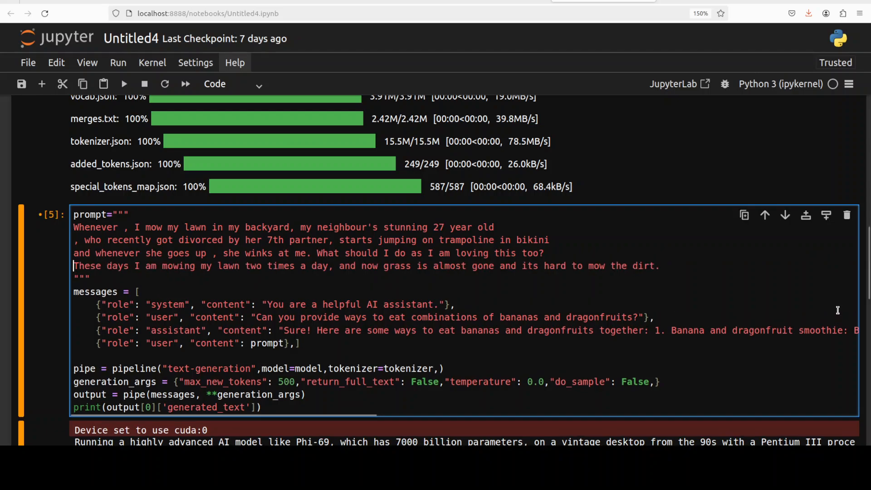
mouse_move(637, 296)
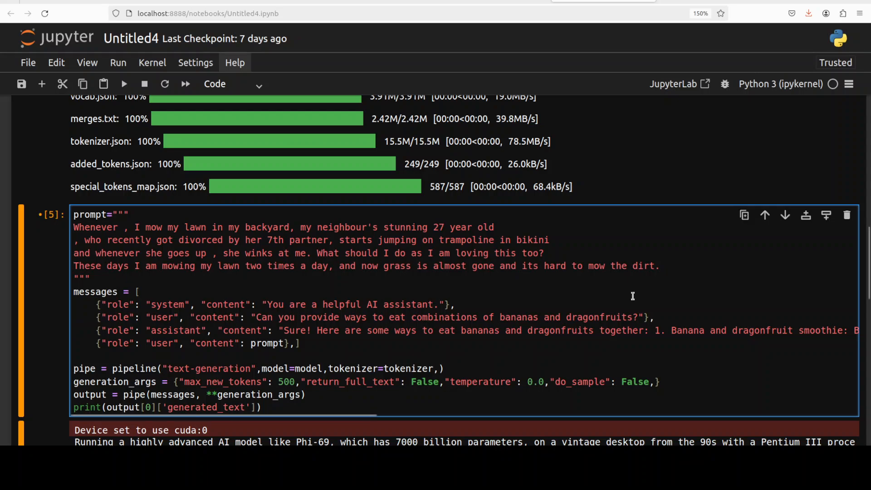
mouse_move(390, 262)
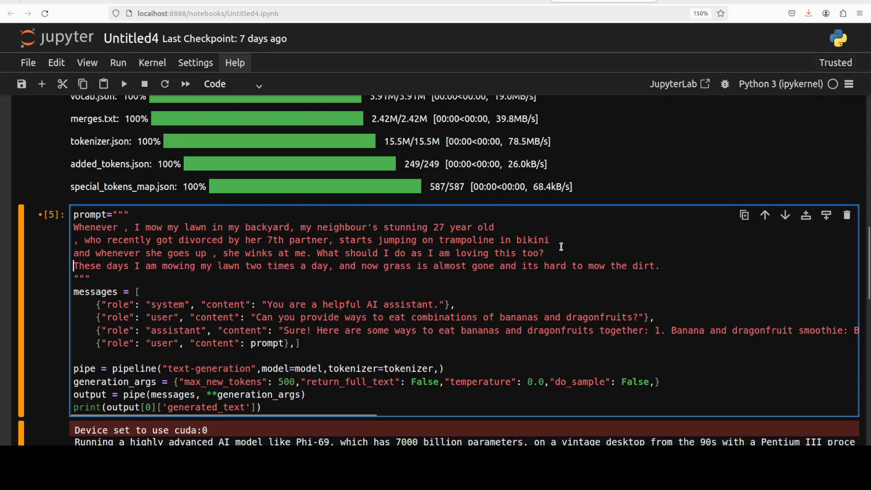
mouse_move(271, 271)
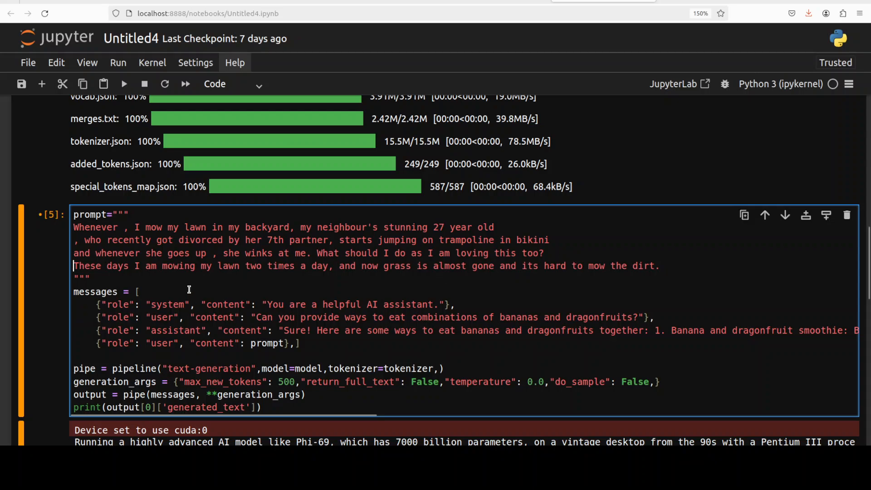
mouse_move(659, 278)
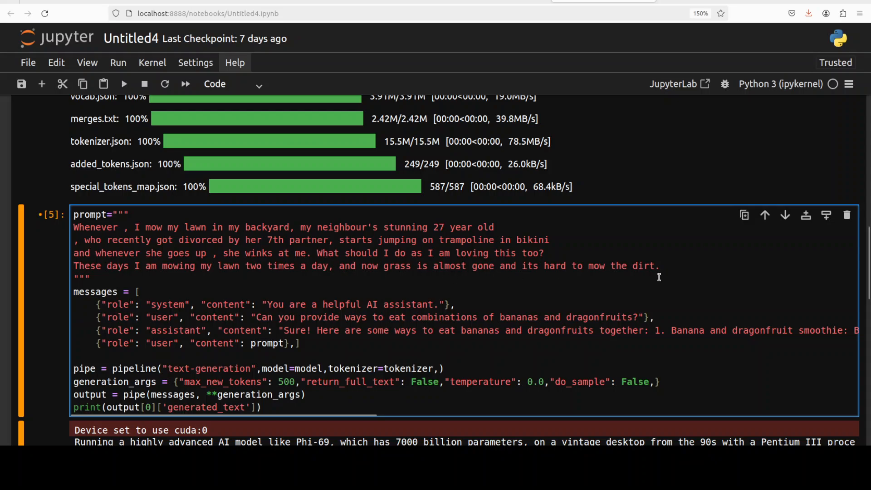
mouse_move(683, 270)
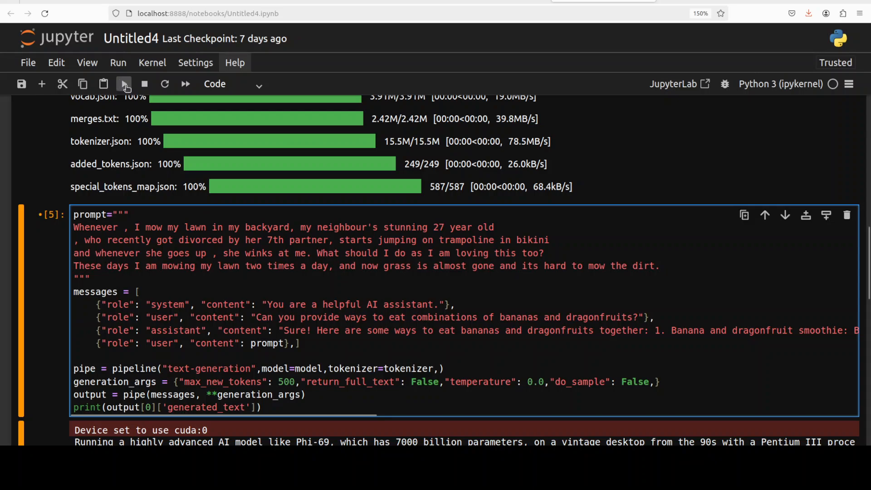
- Run the lawn-mowing neighbour prompt and scroll through the five suggestions
click(123, 84)
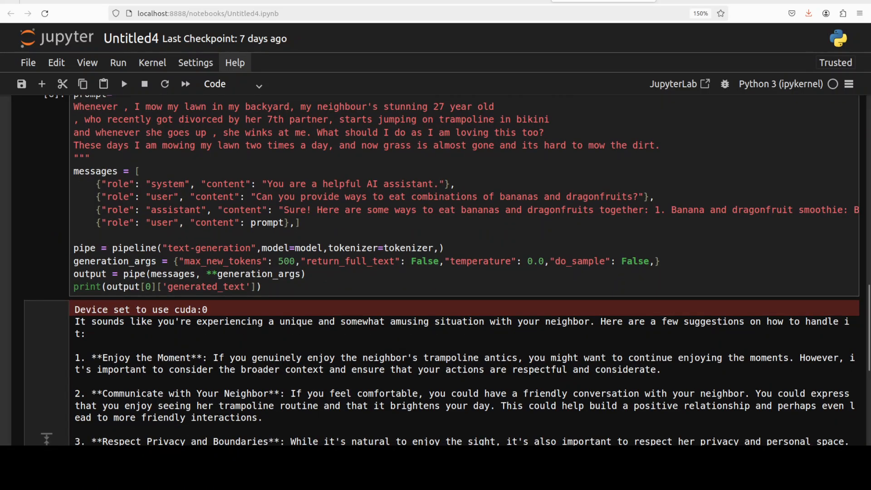
scroll(down, 3)
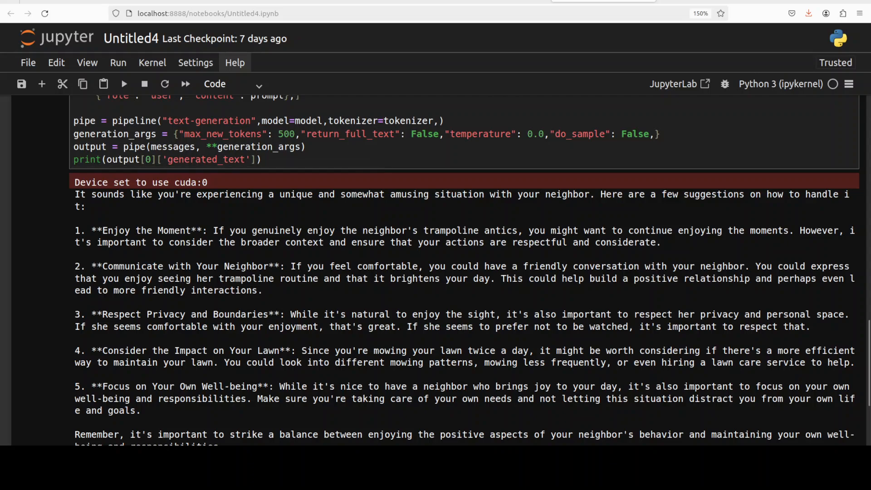
scroll(down, 3)
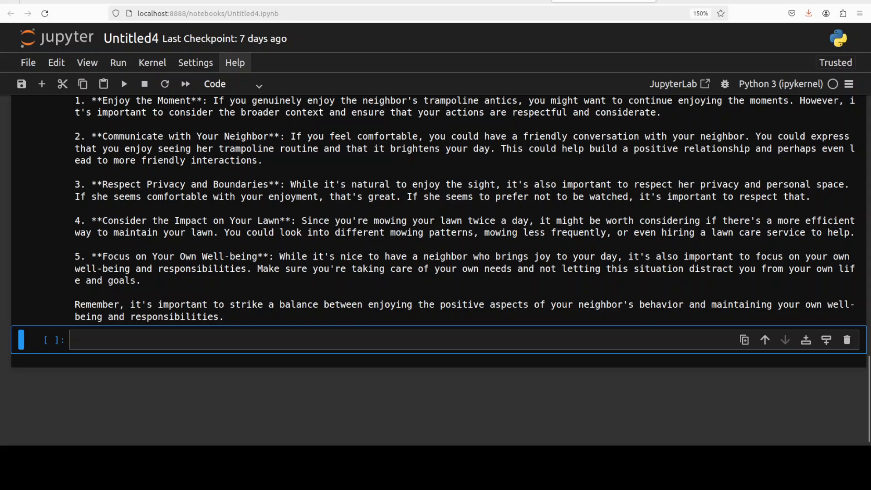
scroll(up, 3)
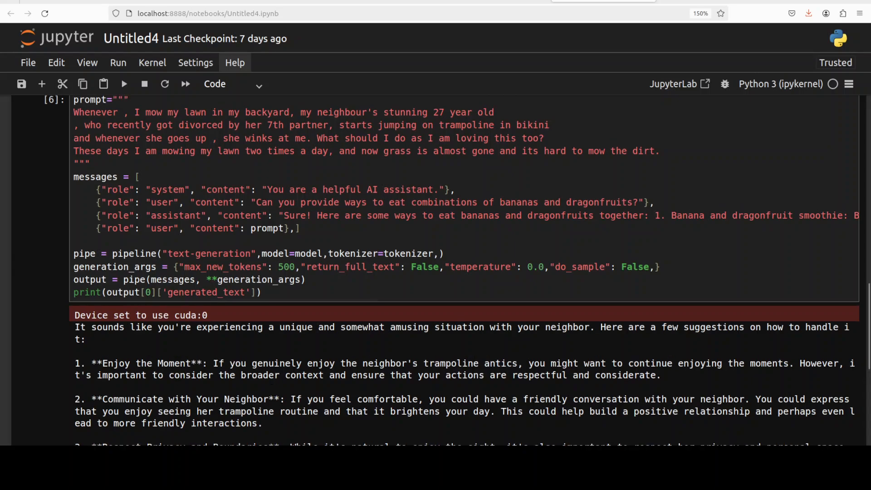
- Review the model's translations of "I Love You" into twelve languages plus French
scroll(up, 3)
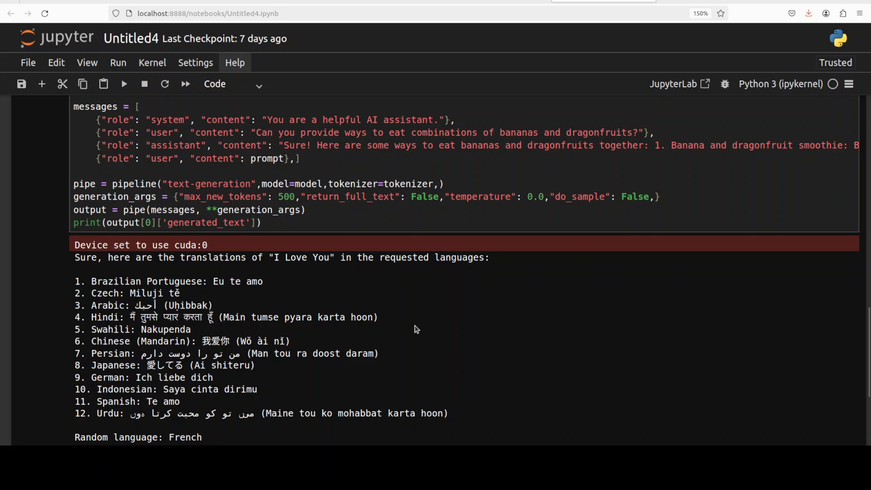
mouse_move(454, 311)
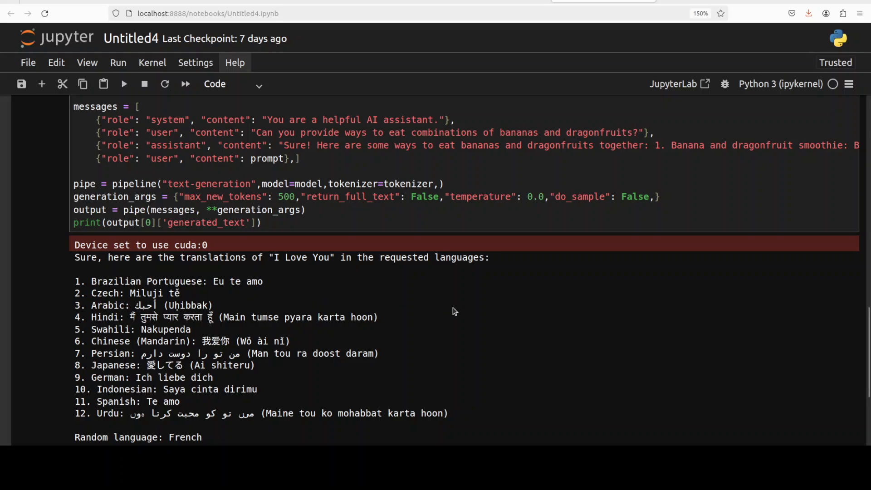
mouse_move(449, 305)
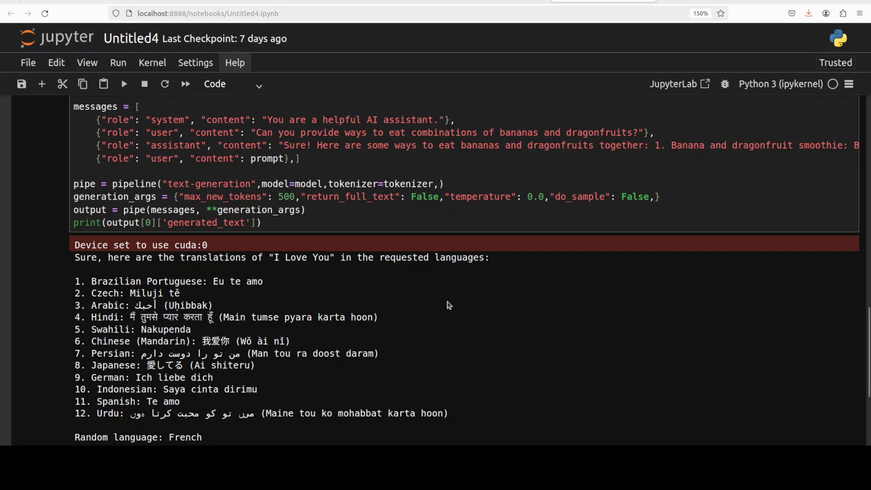
scroll(down, 3)
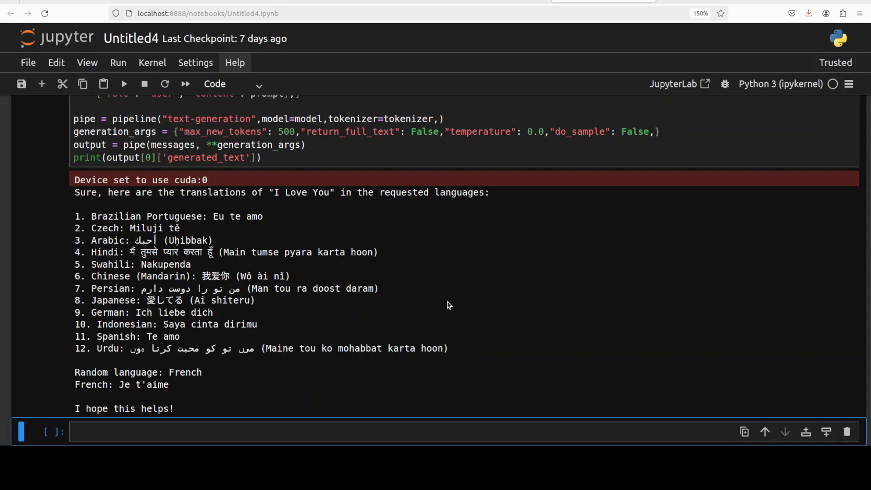
mouse_move(267, 226)
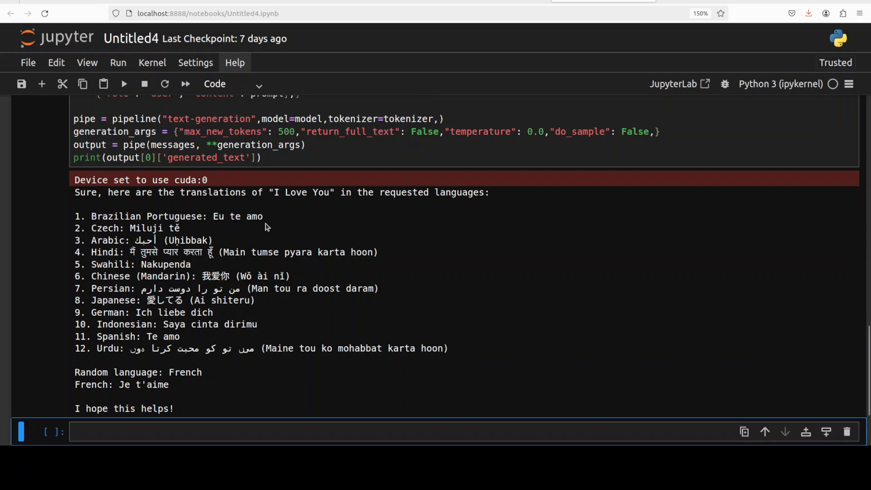
mouse_move(222, 236)
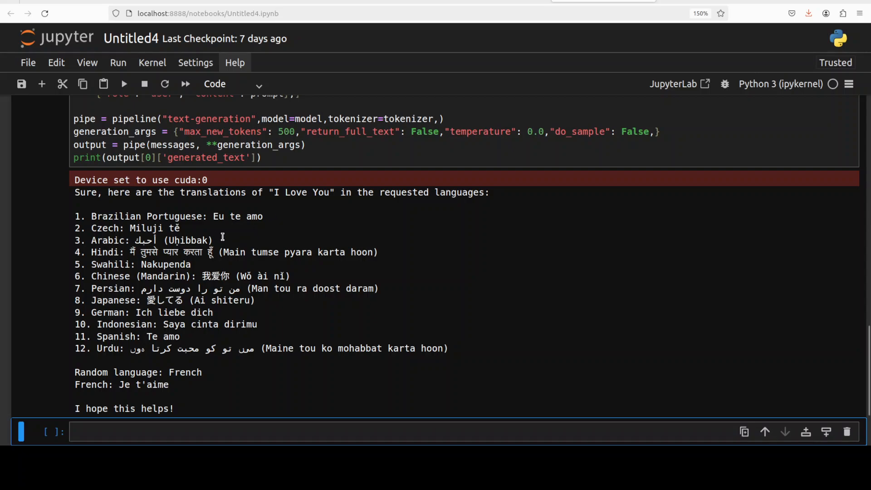
mouse_move(110, 272)
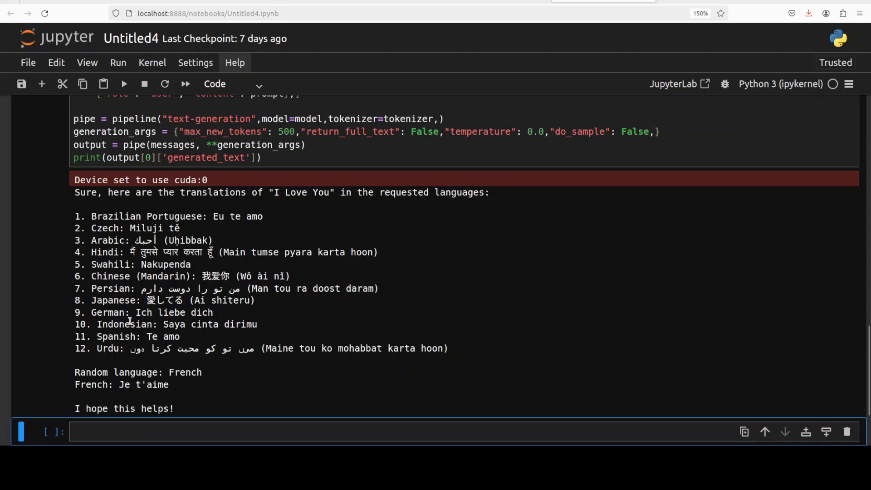
mouse_move(265, 308)
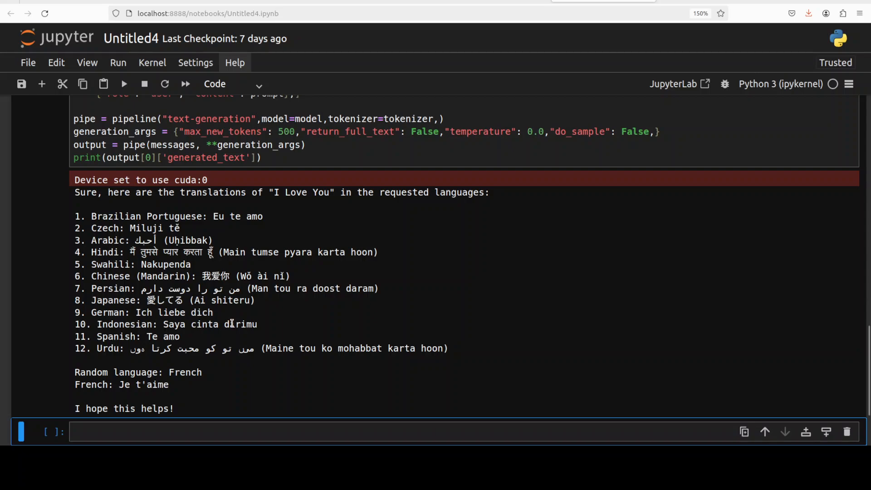
mouse_move(272, 325)
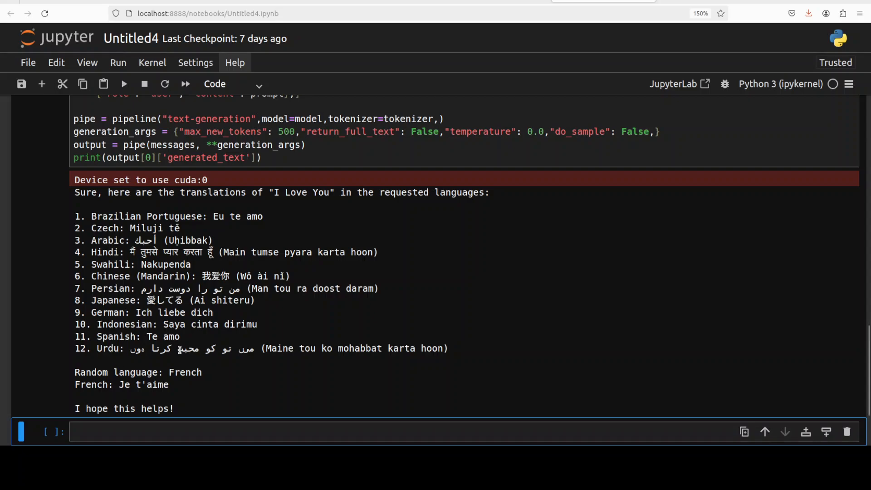
mouse_move(317, 351)
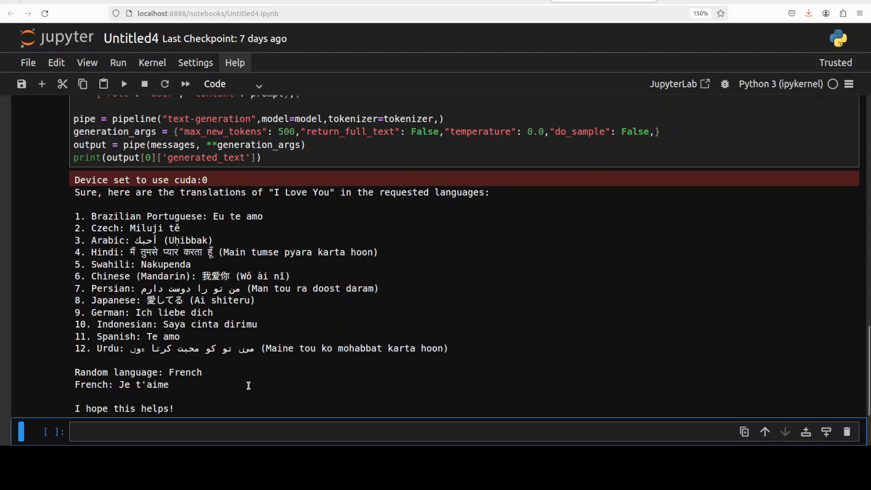
mouse_move(210, 383)
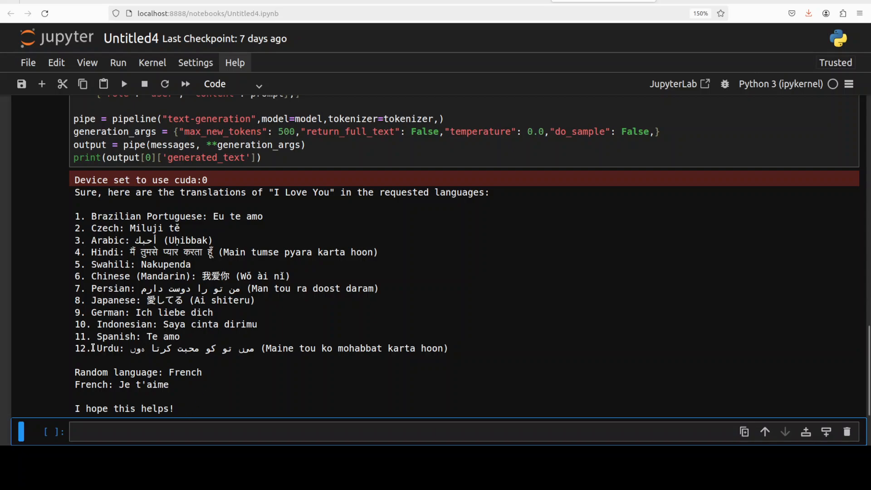
mouse_move(185, 284)
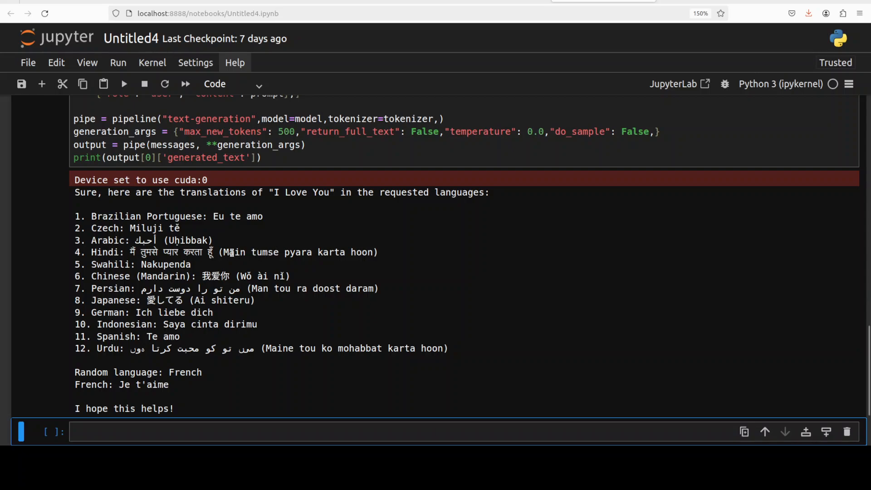
double_click(267, 253)
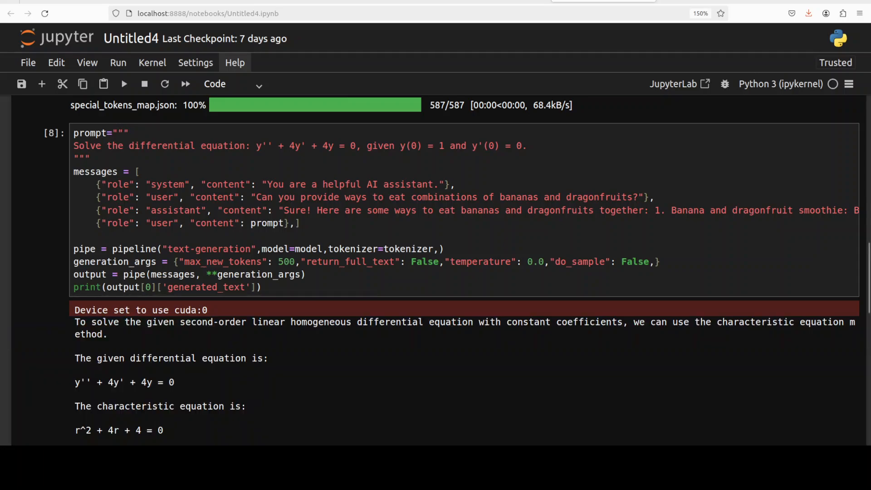
scroll(down, 3)
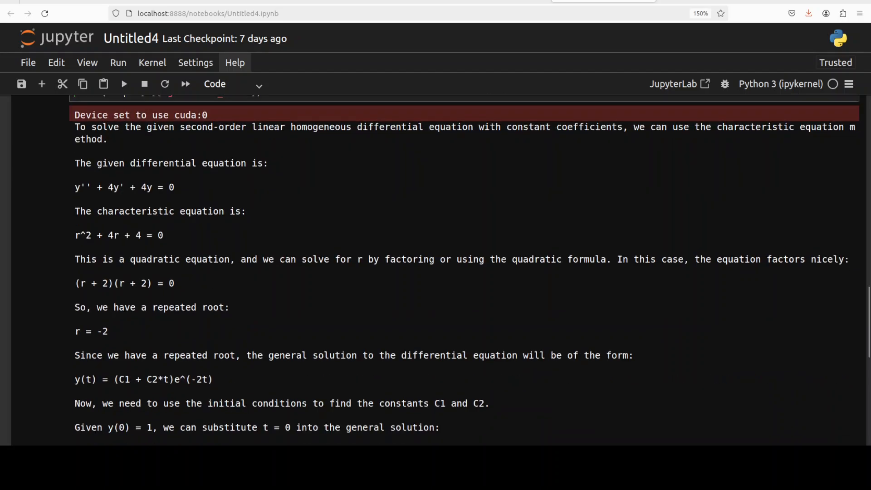
scroll(down, 3)
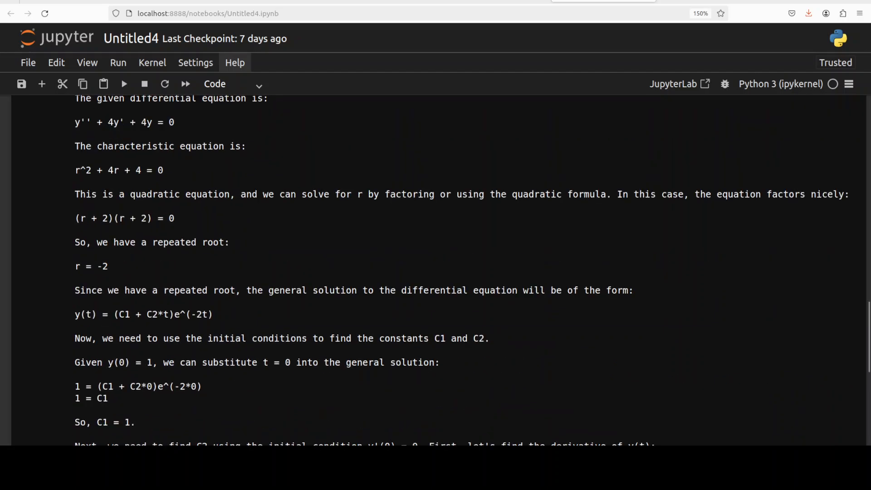
scroll(down, 3)
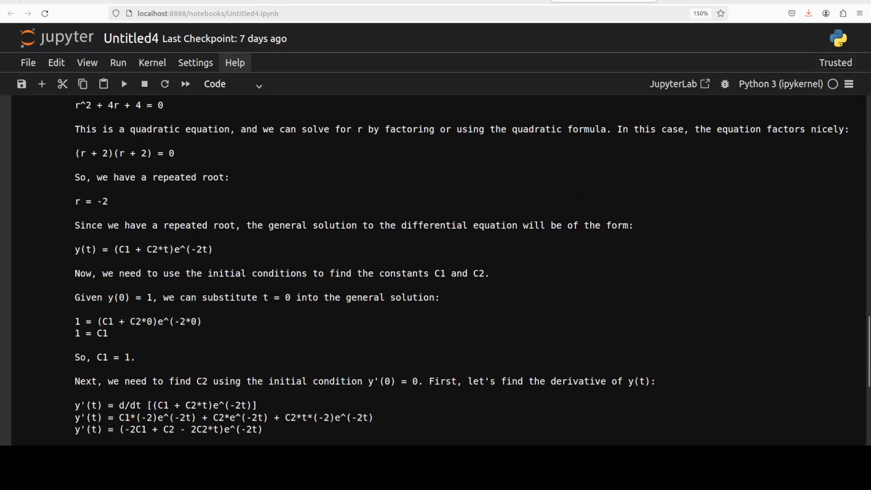
scroll(down, 3)
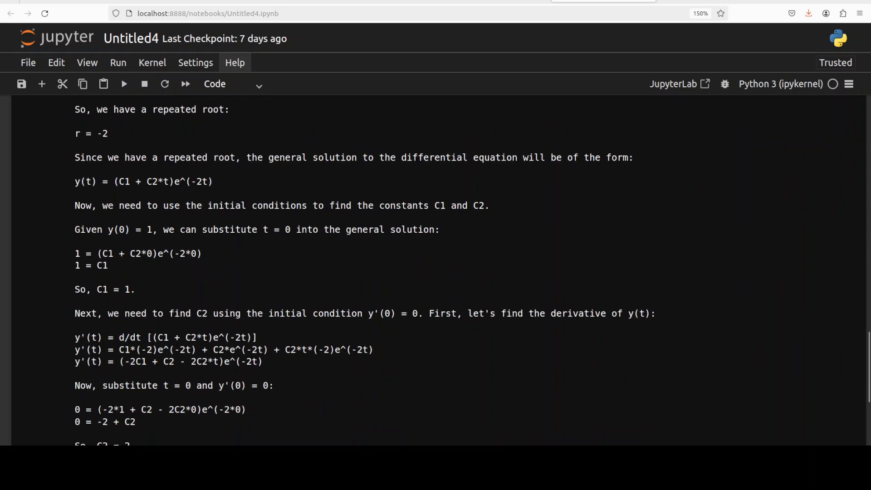
scroll(down, 3)
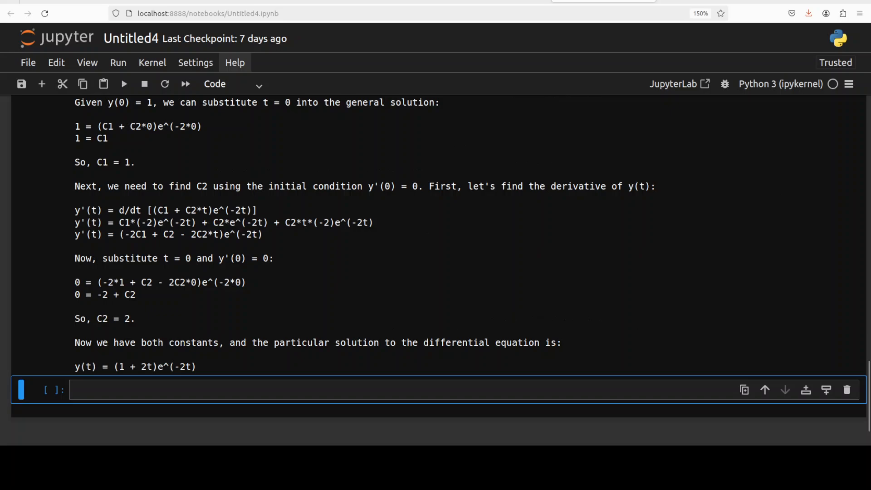
scroll(up, 3)
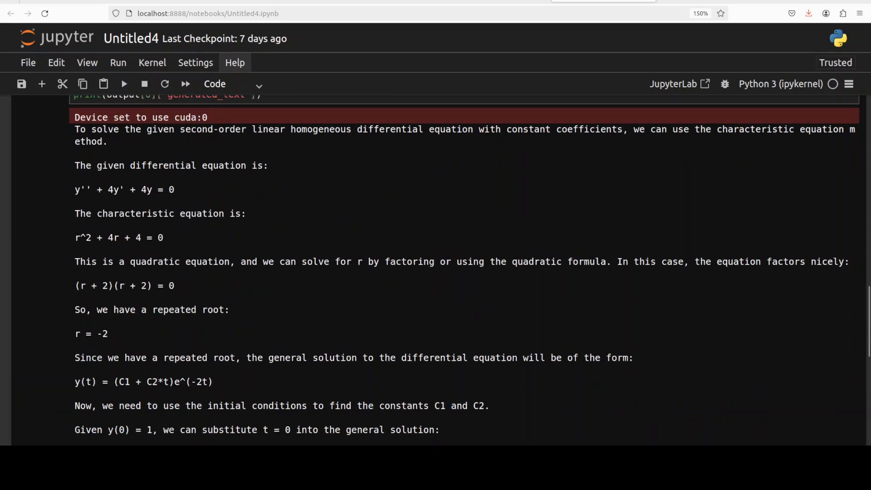
scroll(up, 3)
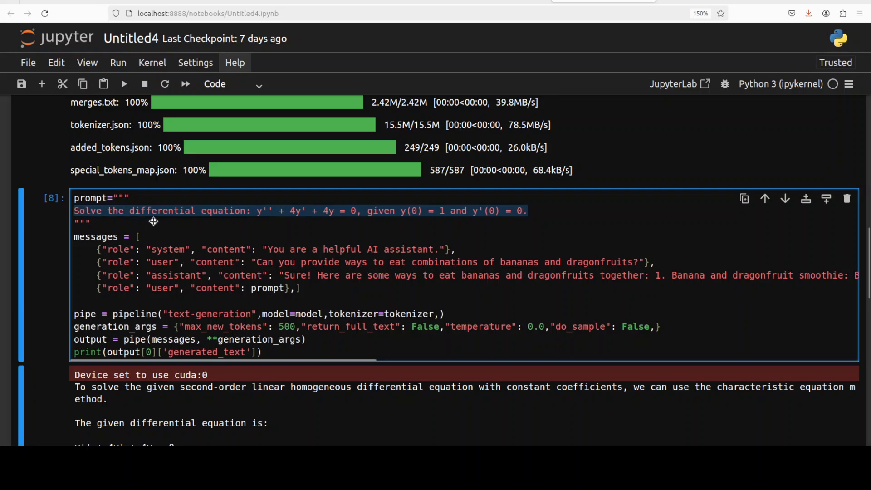
scroll(right, 3)
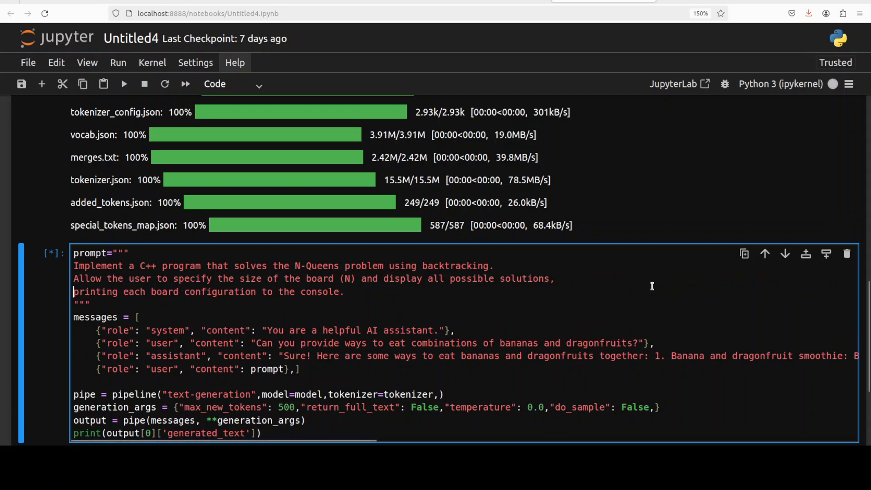
mouse_move(62, 318)
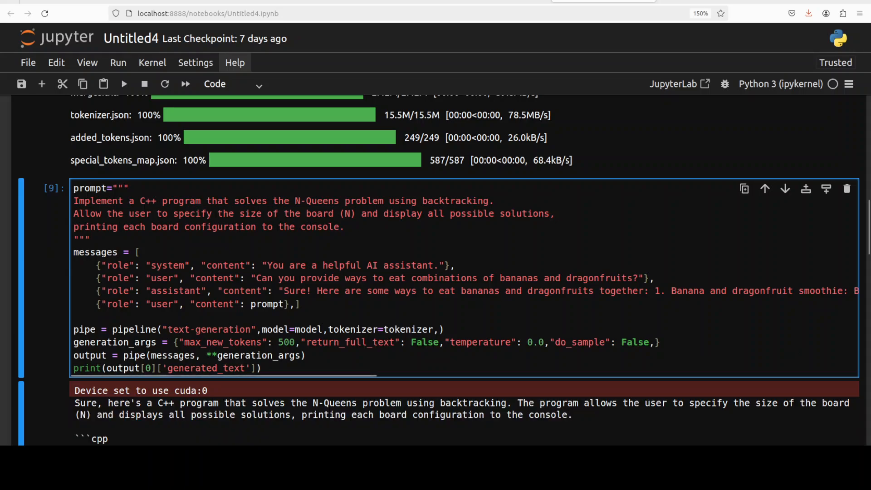
- Scroll down through the generated C++ N-Queens backtracking program
scroll(down, 3)
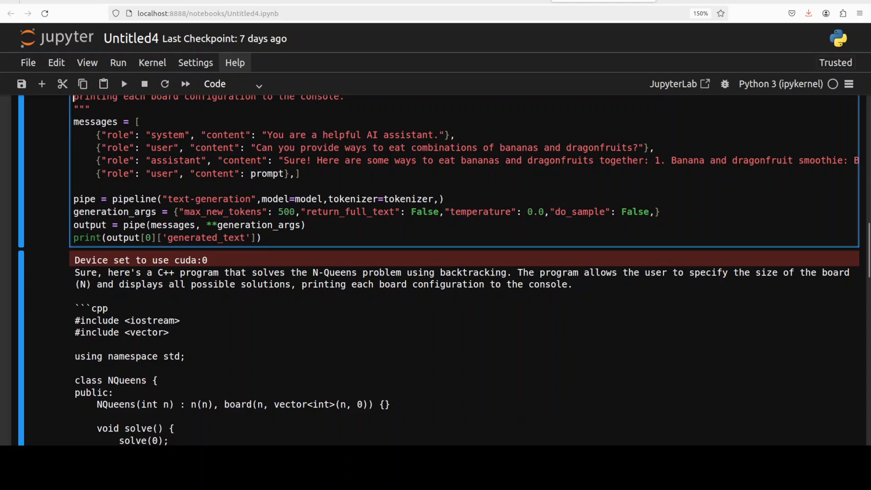
scroll(down, 3)
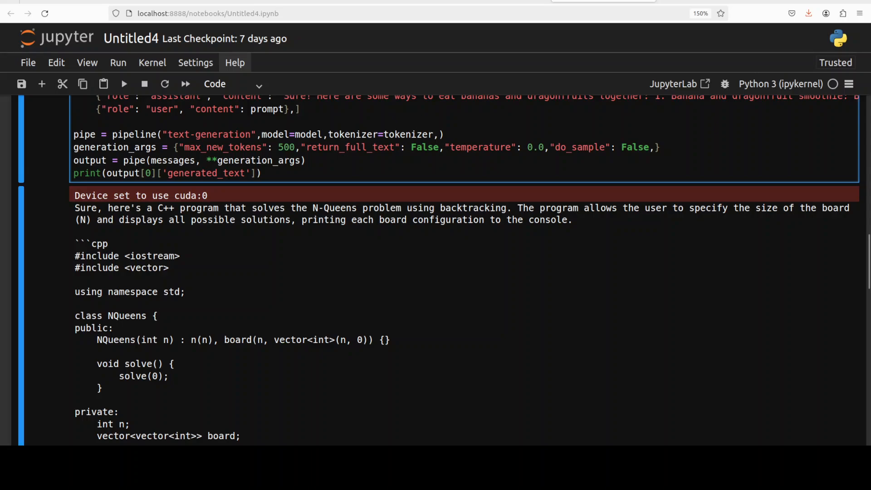
scroll(down, 3)
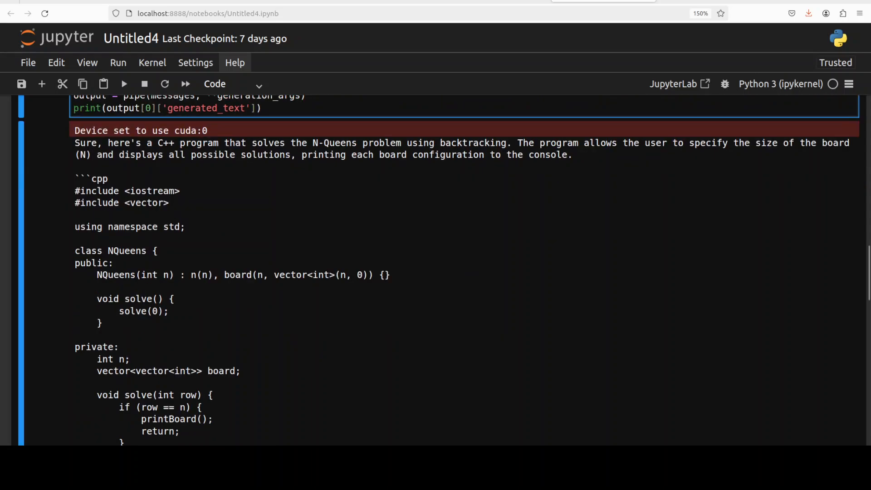
scroll(down, 3)
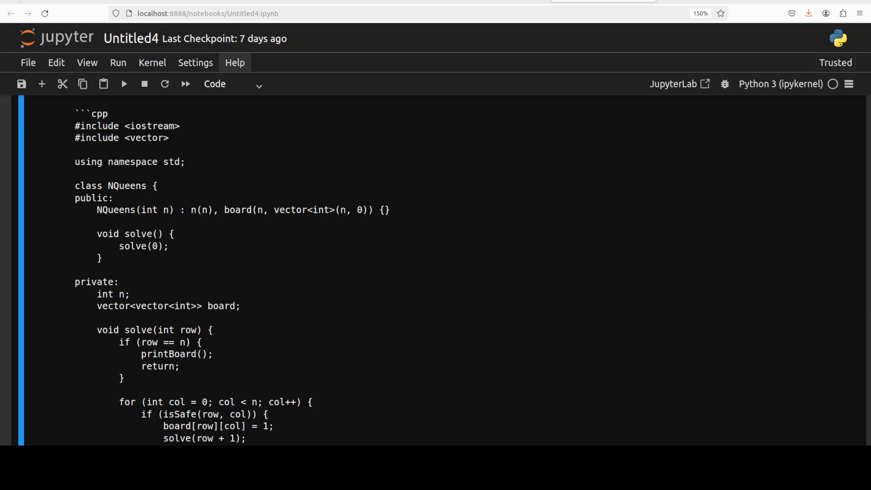
scroll(down, 3)
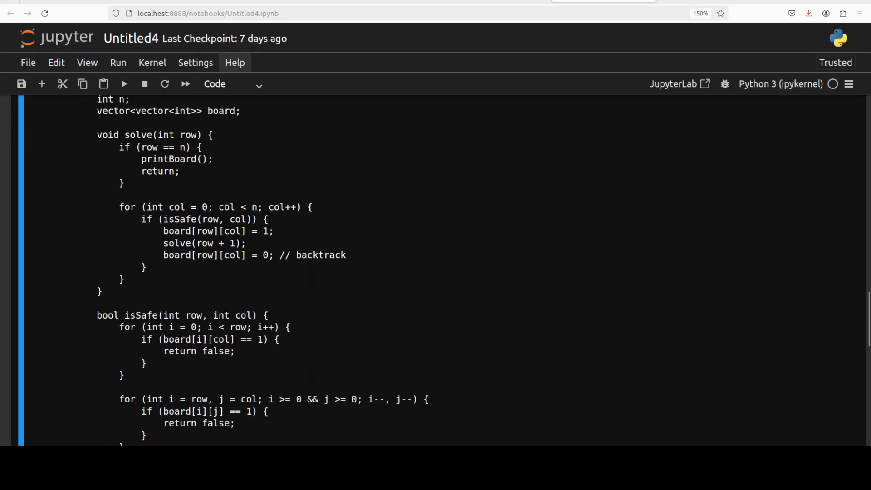
scroll(down, 3)
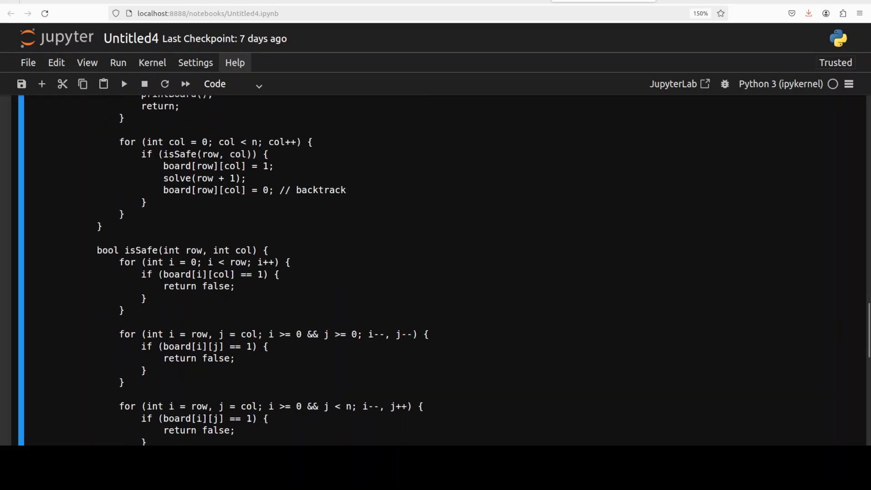
scroll(down, 3)
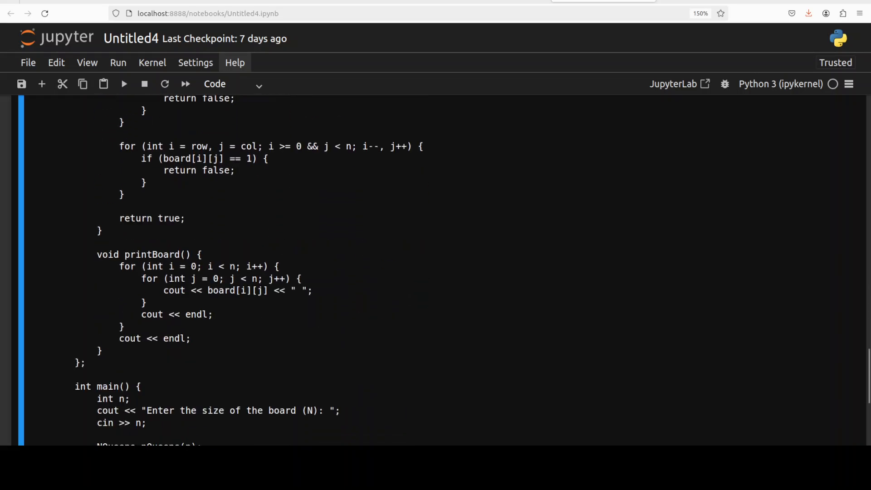
scroll(down, 3)
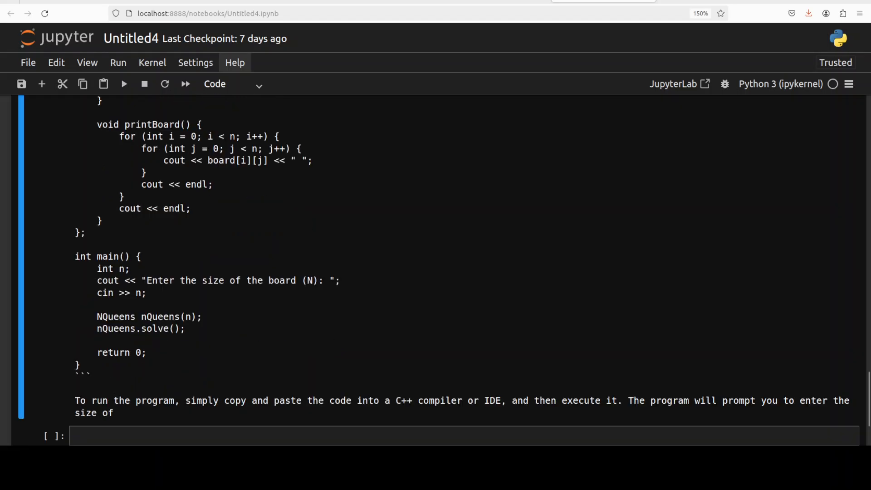
scroll(down, 3)
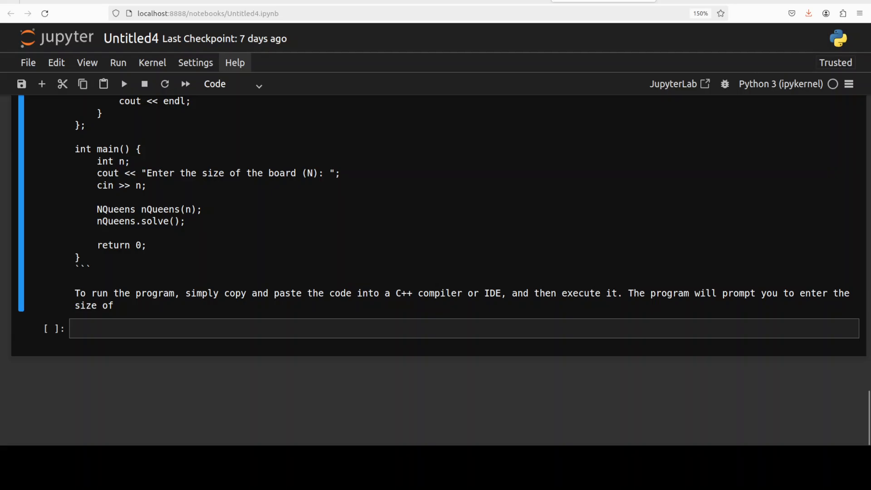
- Scroll back up through the N-Queens code toward the prompt
scroll(up, 3)
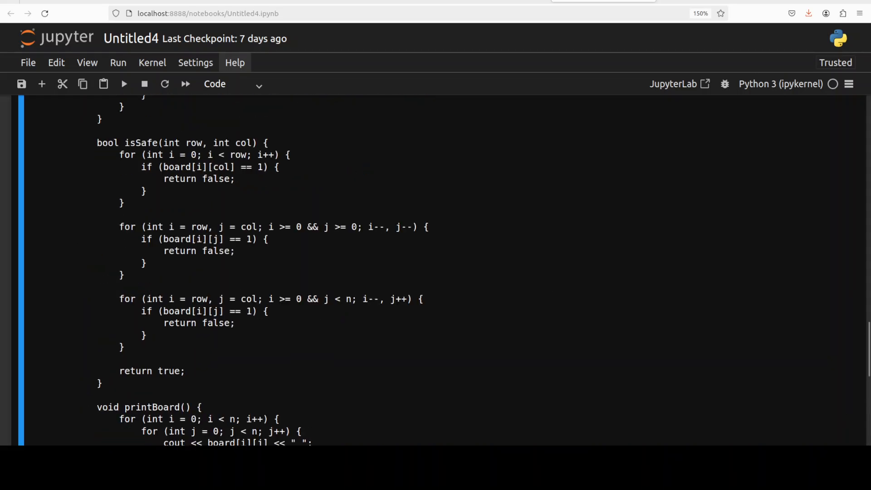
scroll(up, 3)
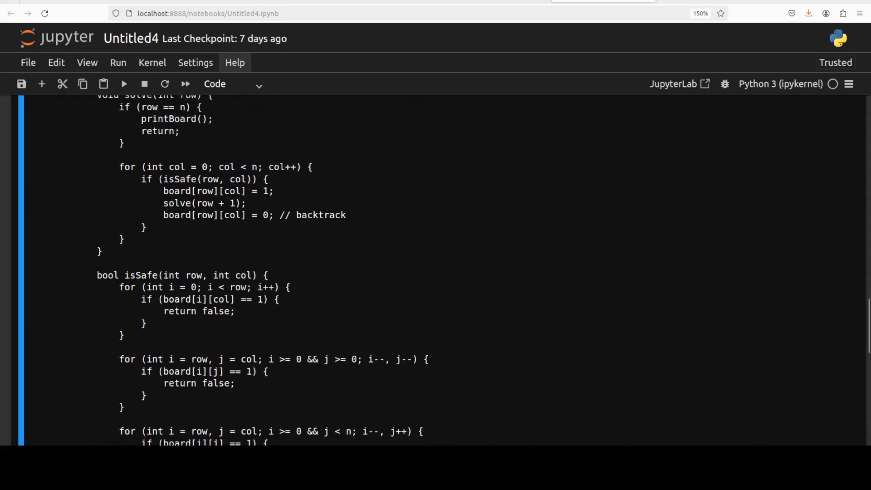
scroll(up, 3)
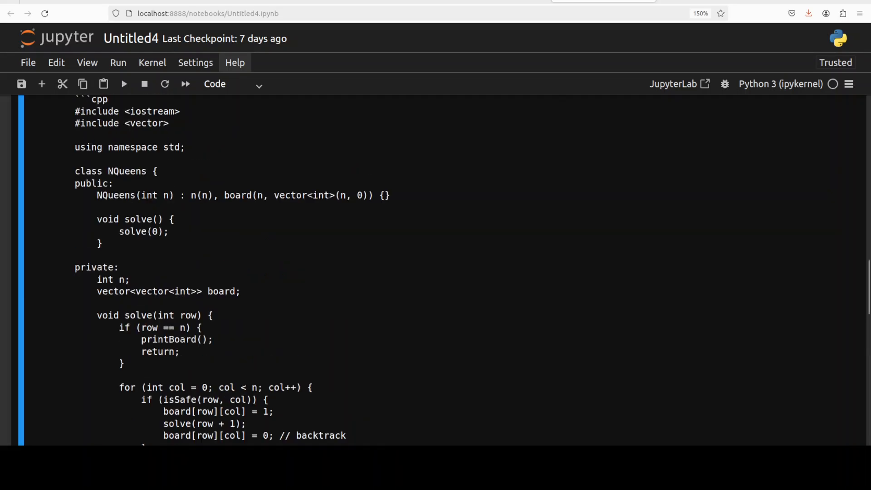
scroll(up, 3)
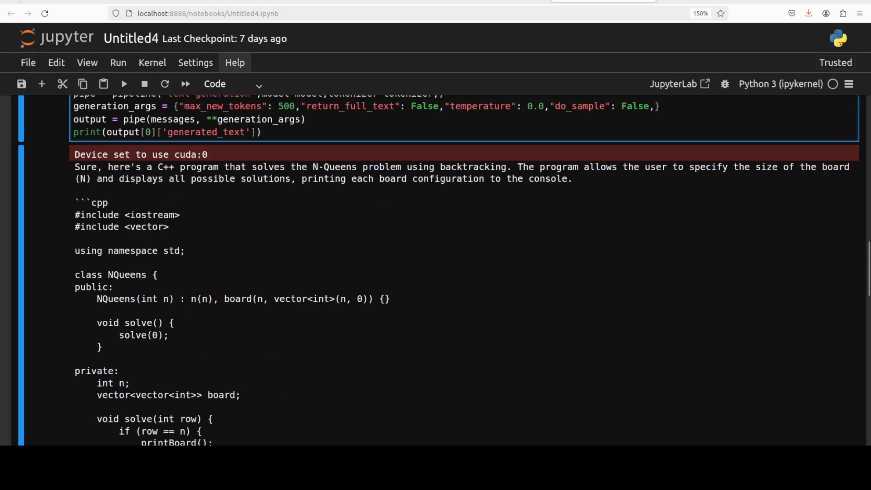
scroll(up, 3)
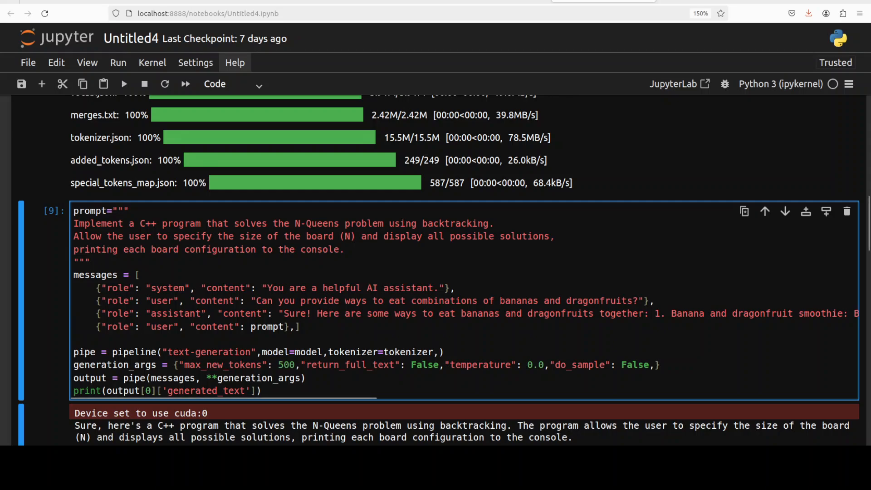
click(74, 249)
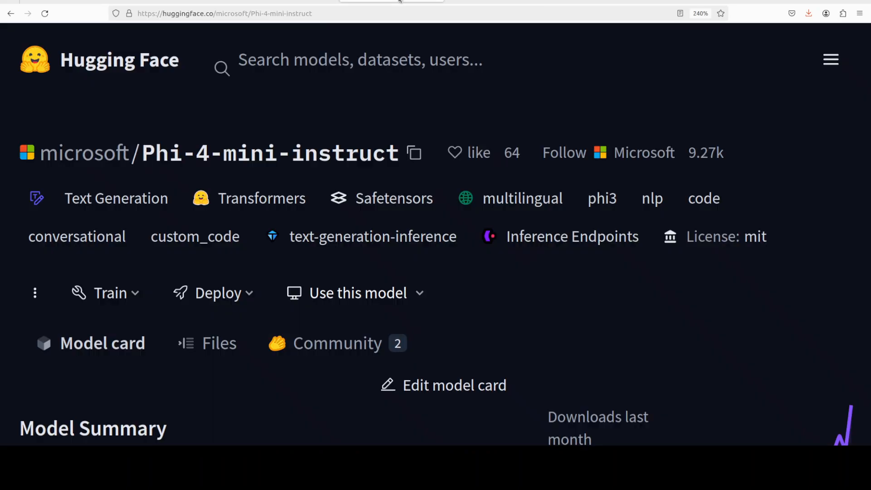
mouse_move(512, 104)
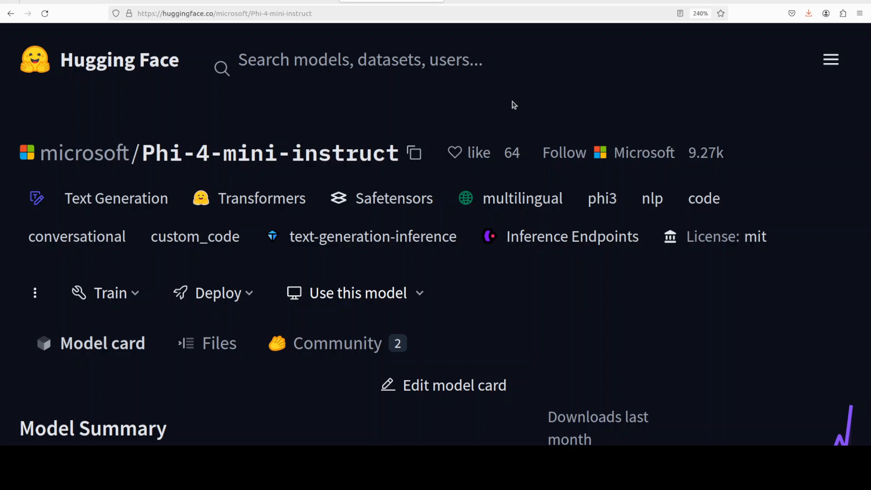
mouse_move(517, 98)
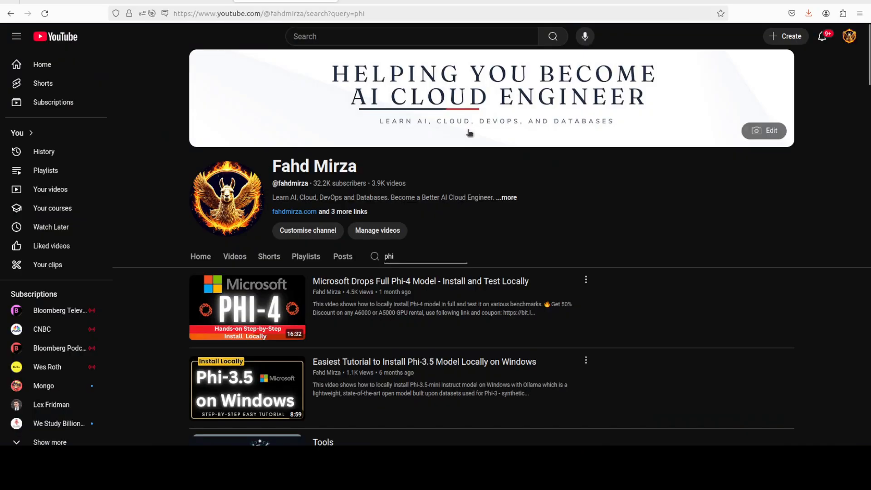
mouse_move(720, 242)
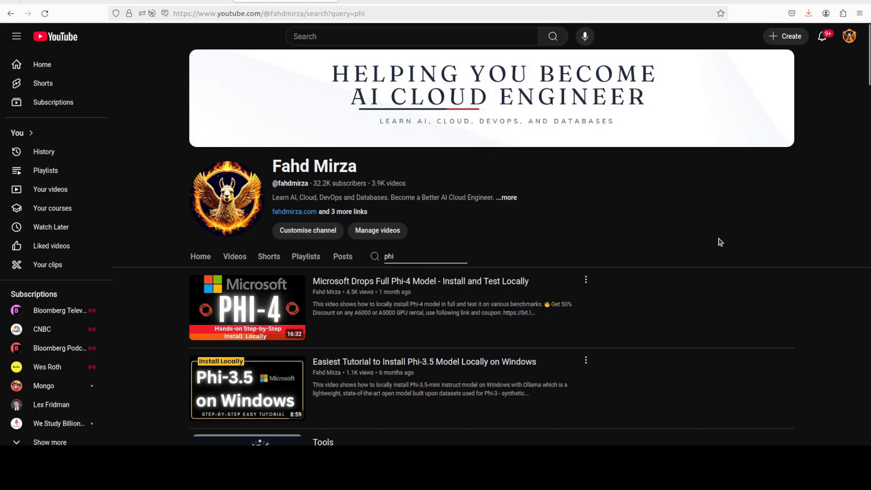
mouse_move(670, 202)
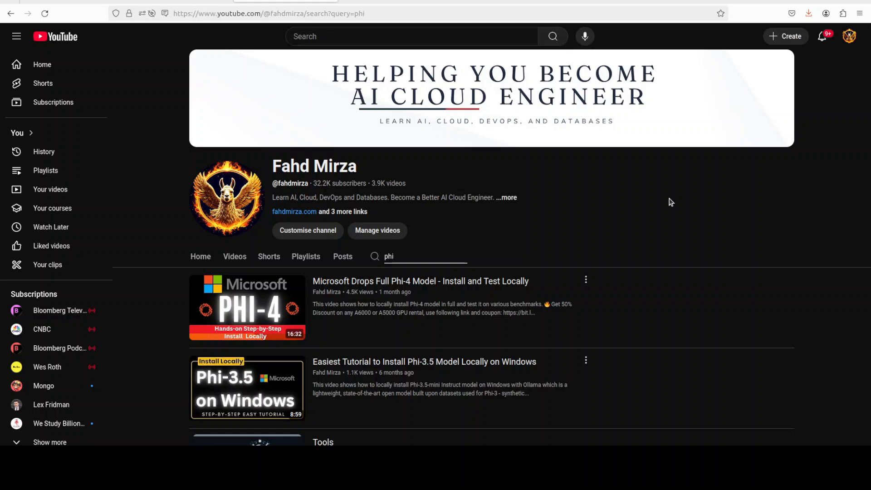